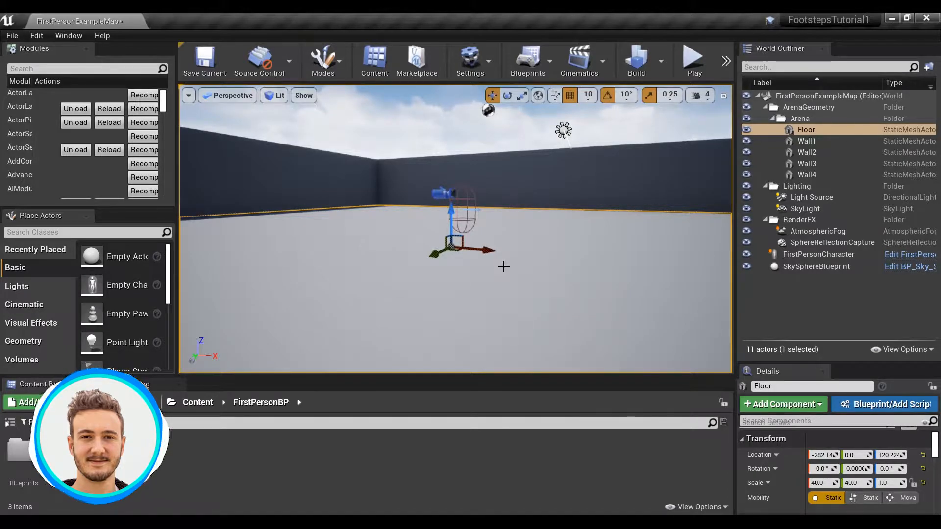
mouse_move(825, 254)
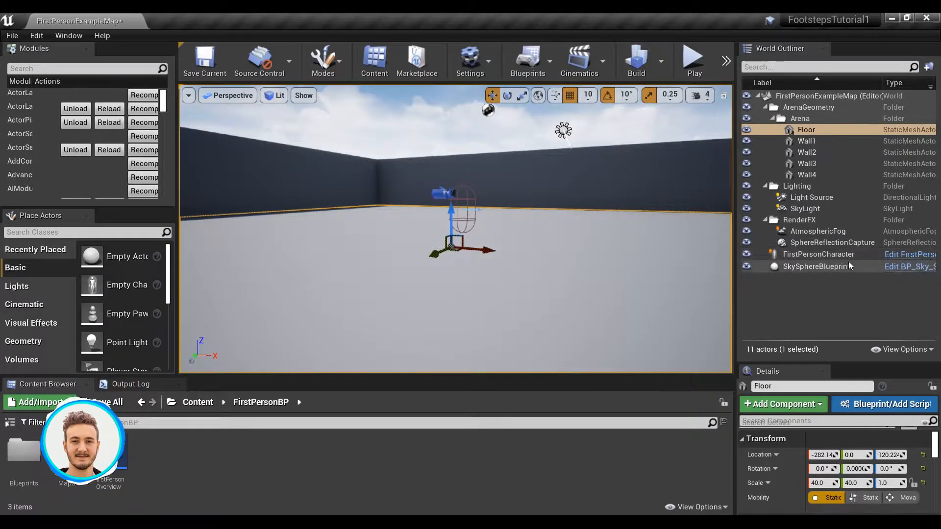
- Open FirstPersonCharacter in the Blueprint editor and search components for 'footsteps' to add Footsteps SFX
click(909, 254)
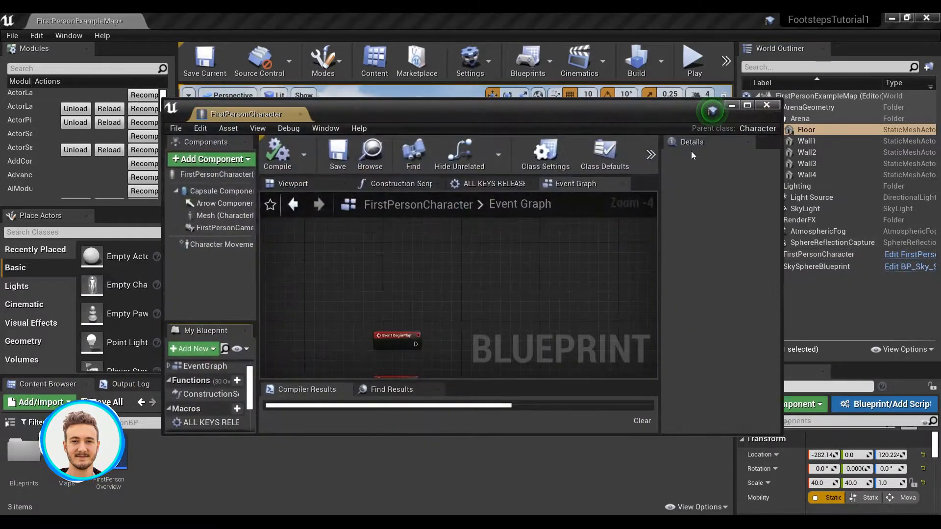
click(747, 106)
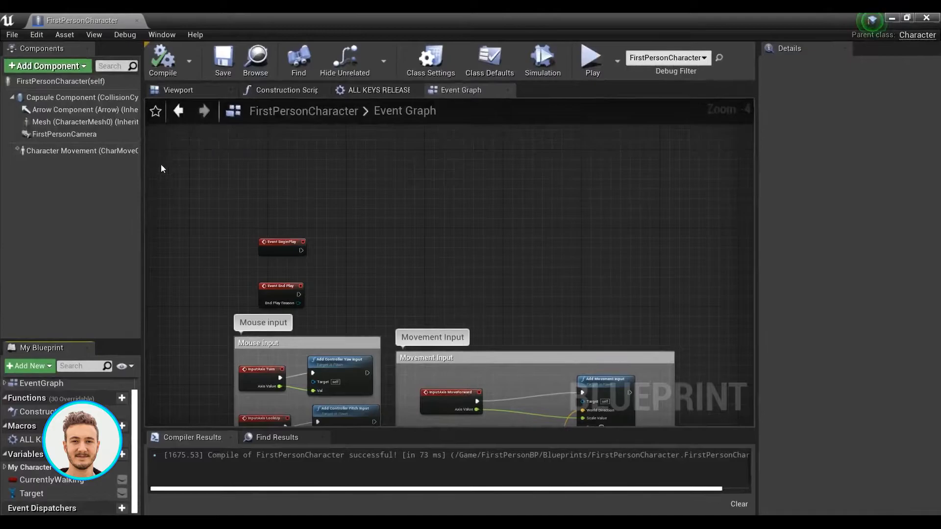
click(46, 67)
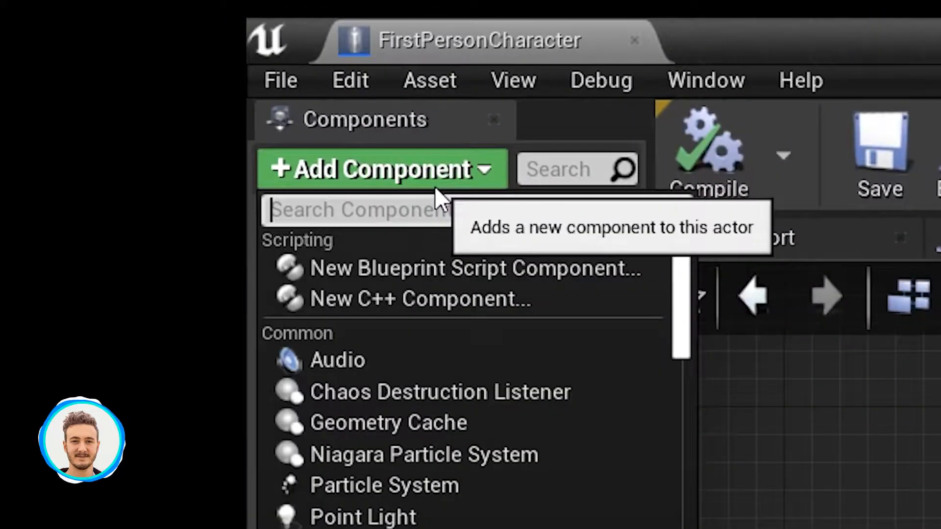
text(footstep)
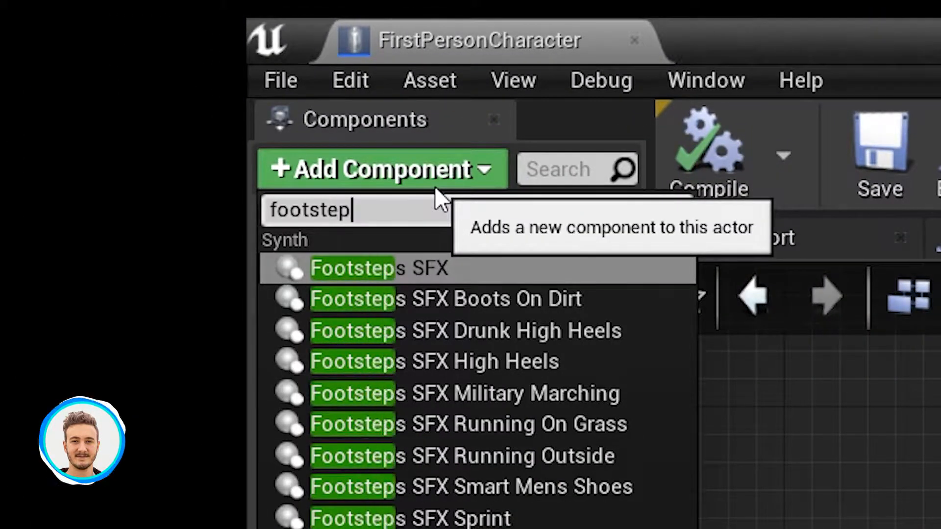
text(s)
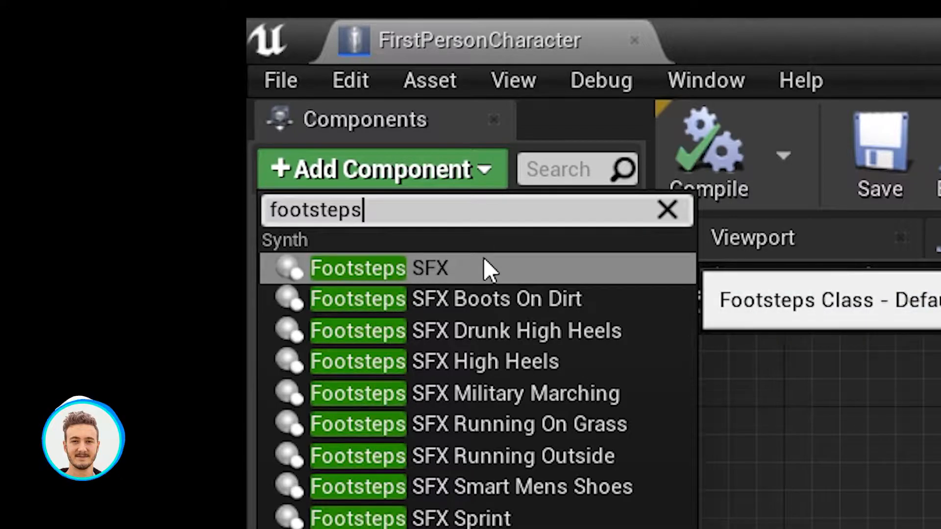
mouse_move(492, 298)
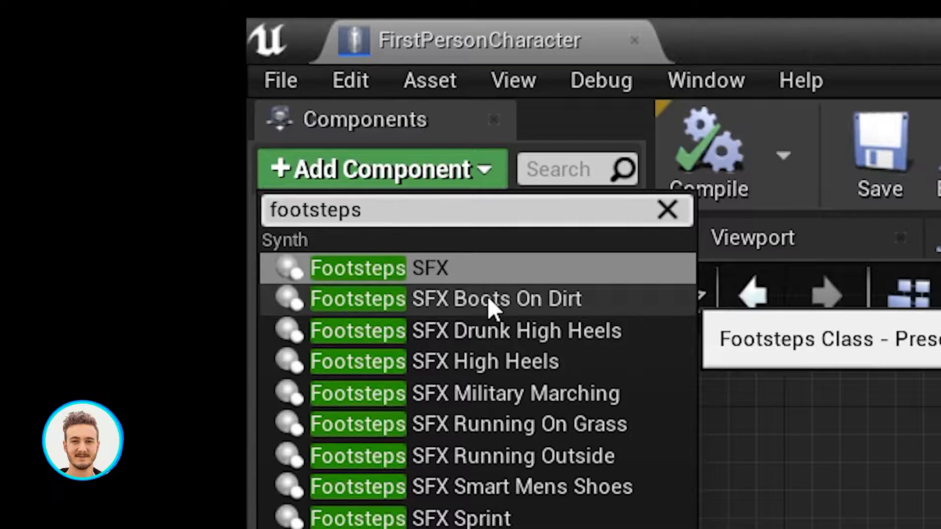
mouse_move(439, 268)
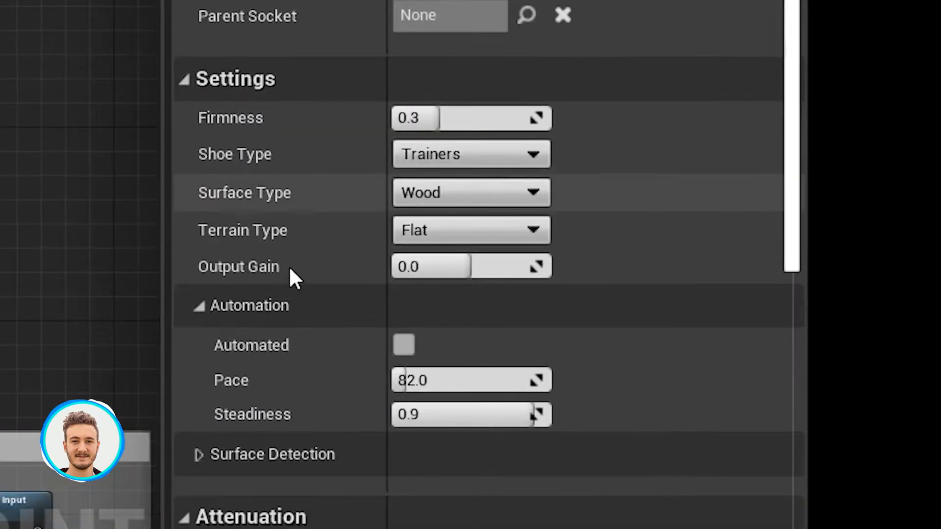
- Review Surface Detection, keeping Wood as the surface type and Flat as the terrain type
click(200, 454)
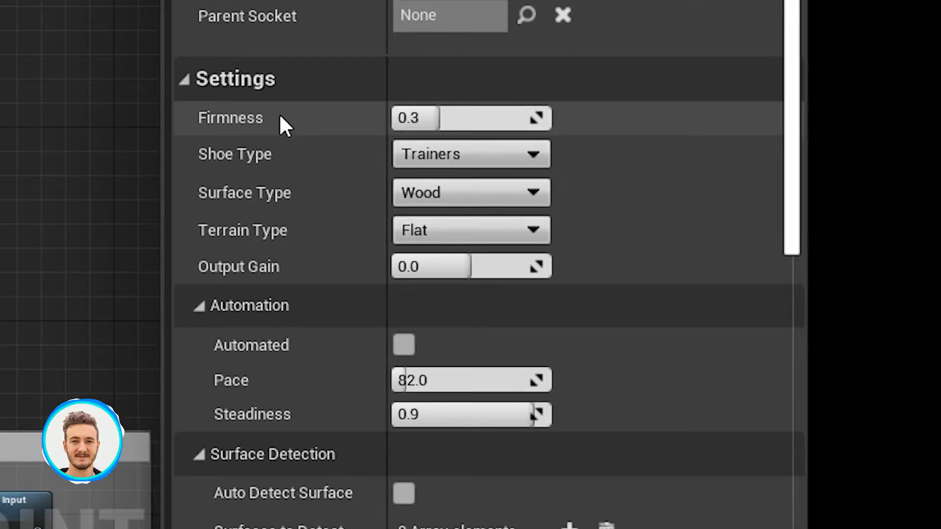
mouse_move(433, 117)
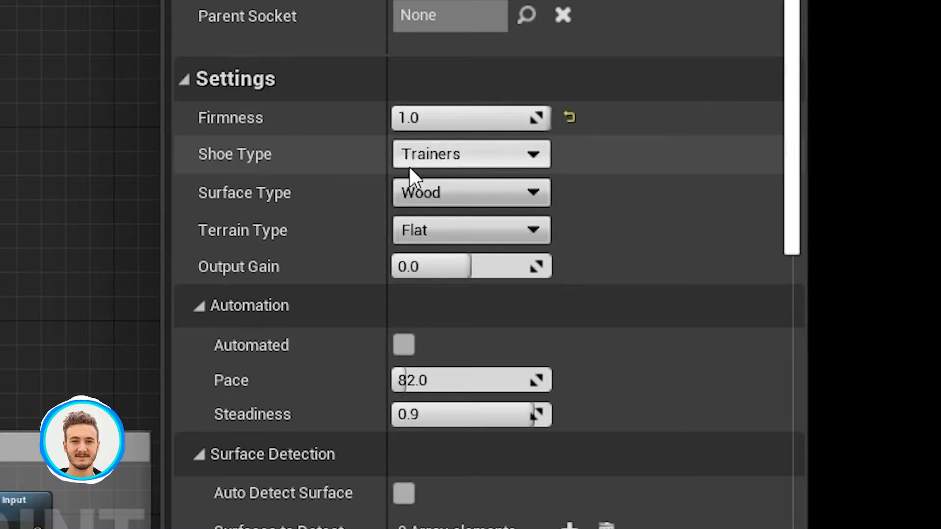
click(471, 154)
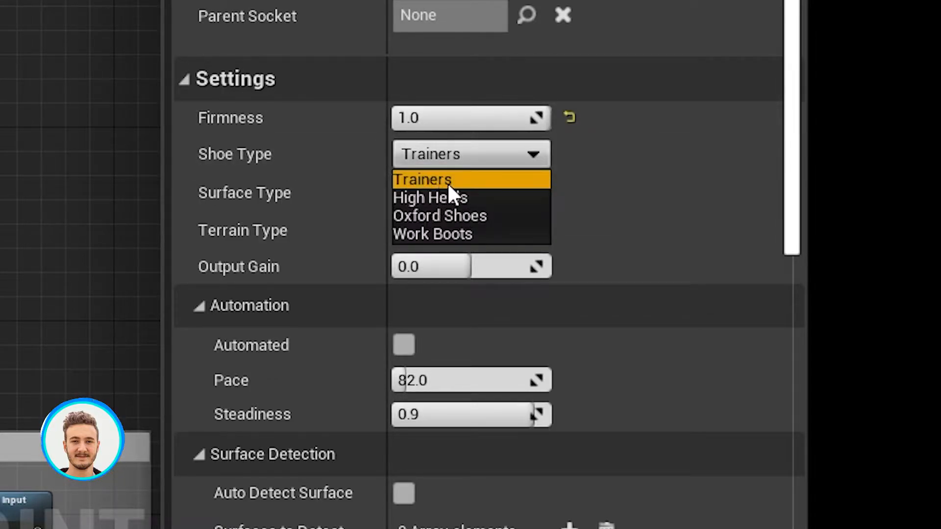
mouse_move(483, 233)
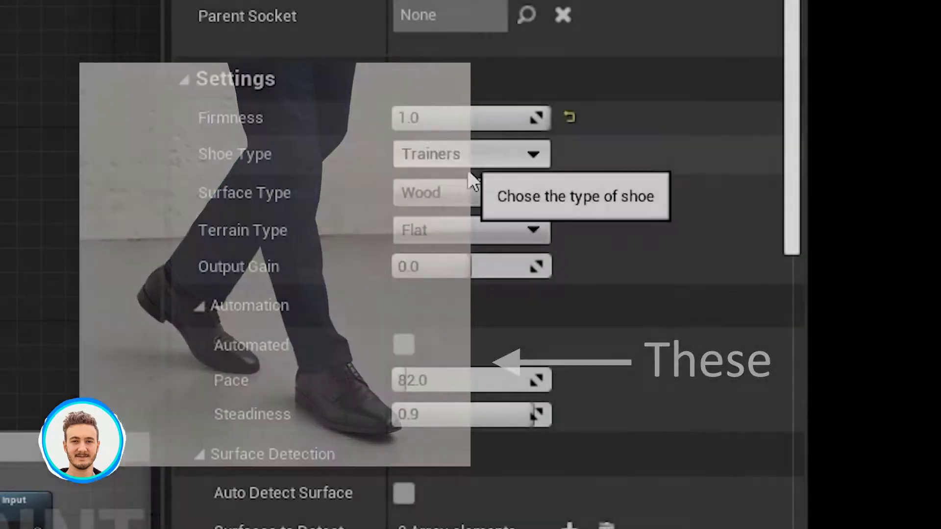
click(471, 193)
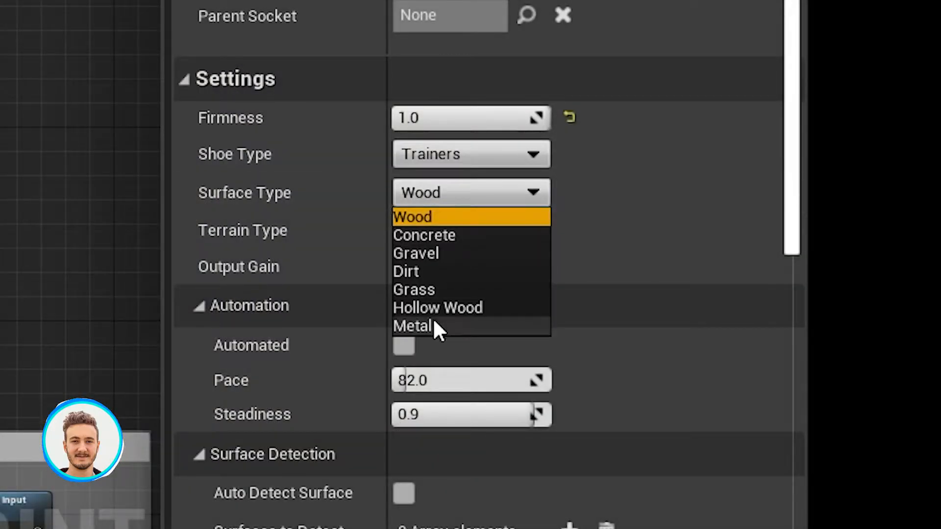
mouse_move(441, 213)
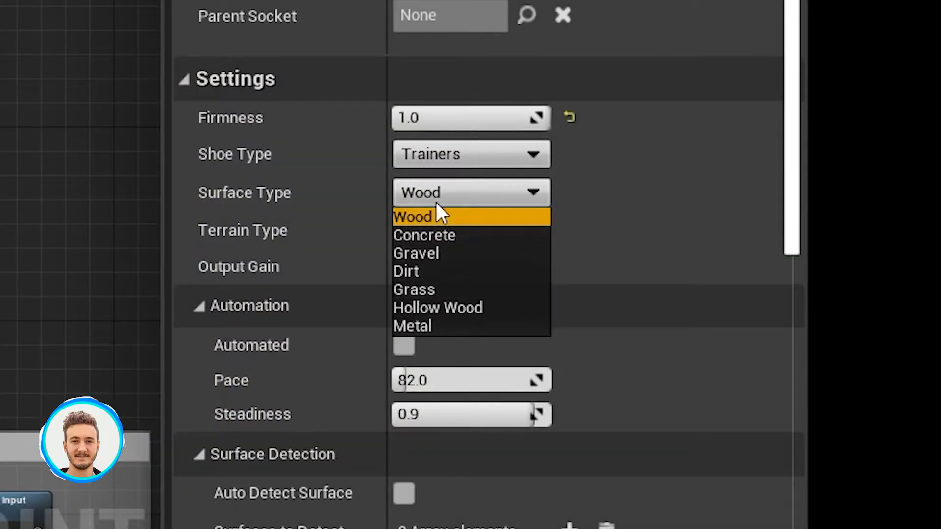
click(471, 229)
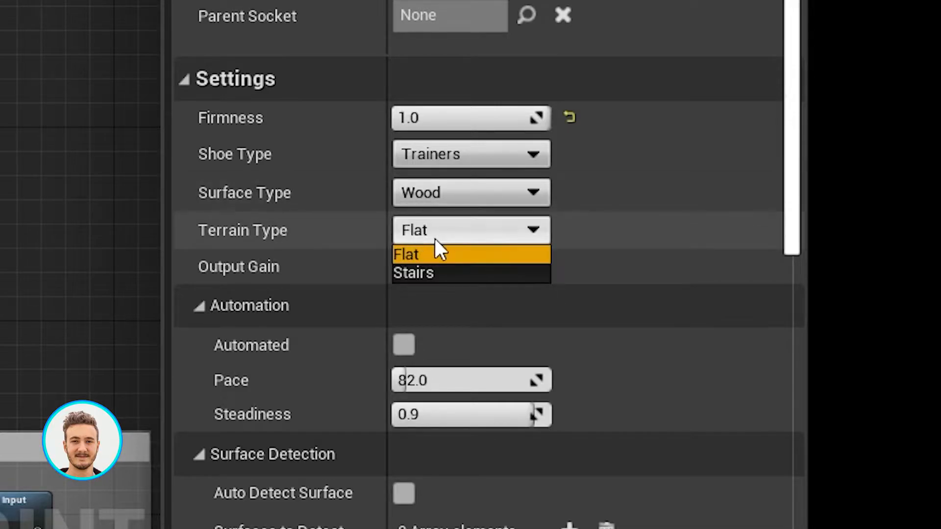
click(406, 253)
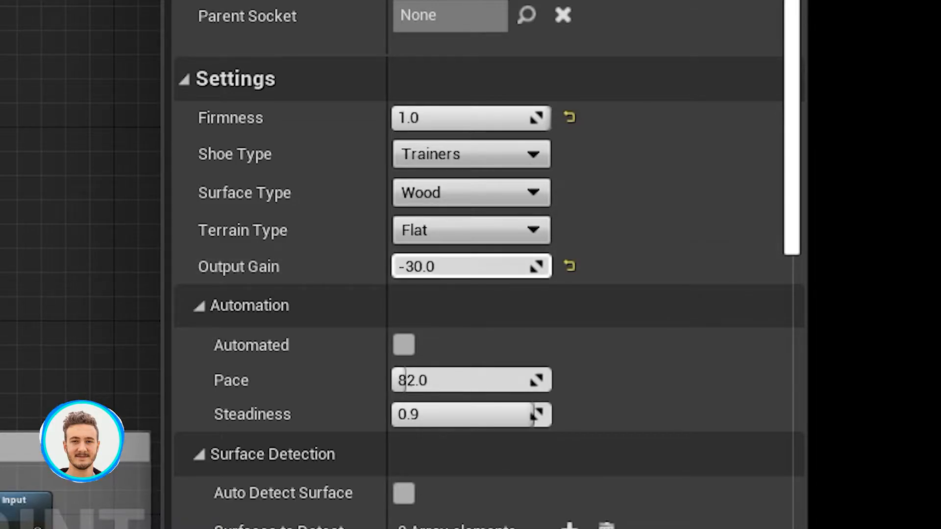
- Reset the output gain to zero and enable Automated walking
click(568, 266)
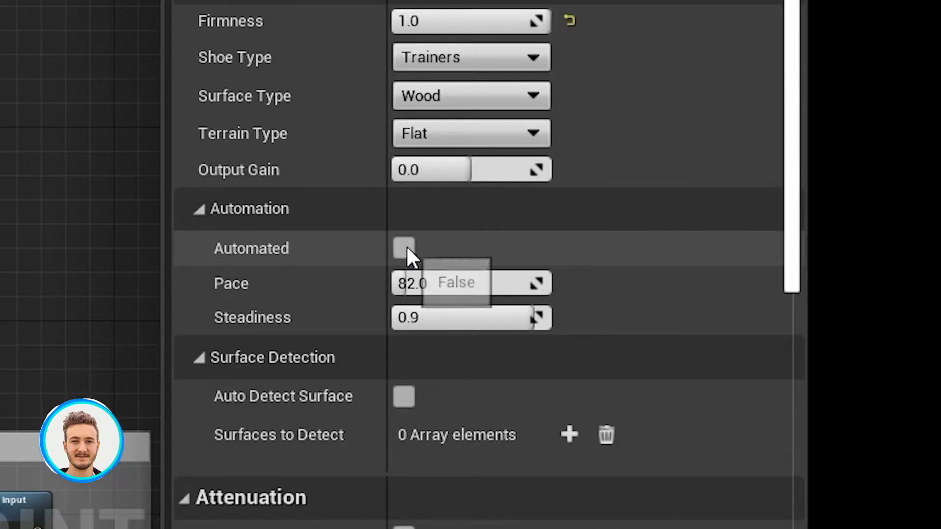
click(403, 248)
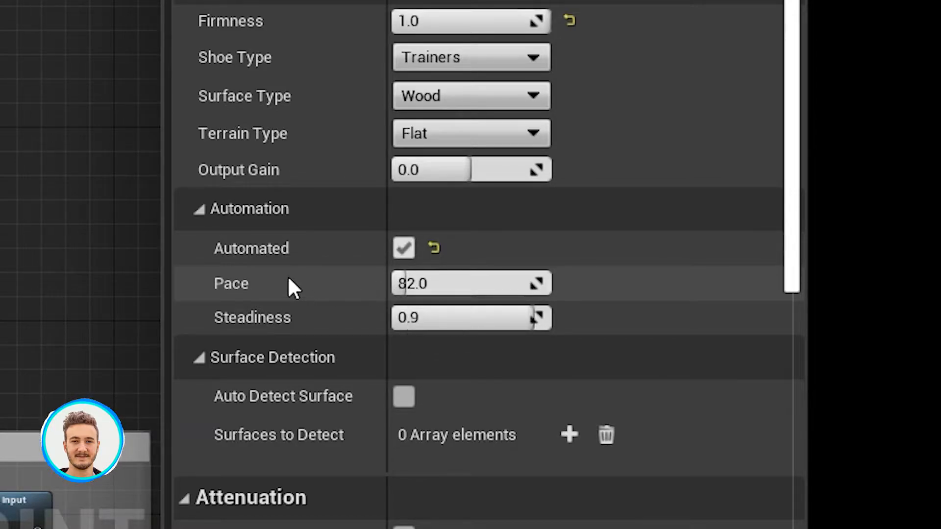
mouse_move(246, 294)
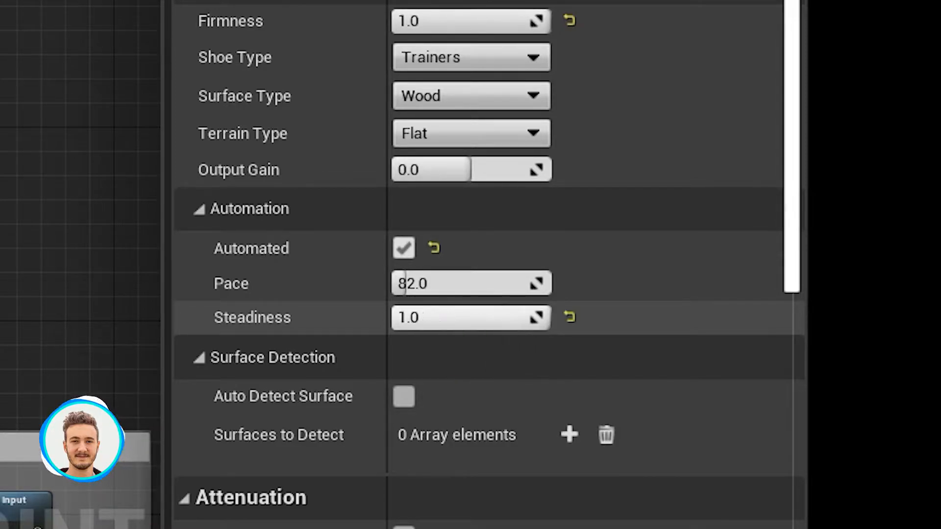
mouse_move(444, 317)
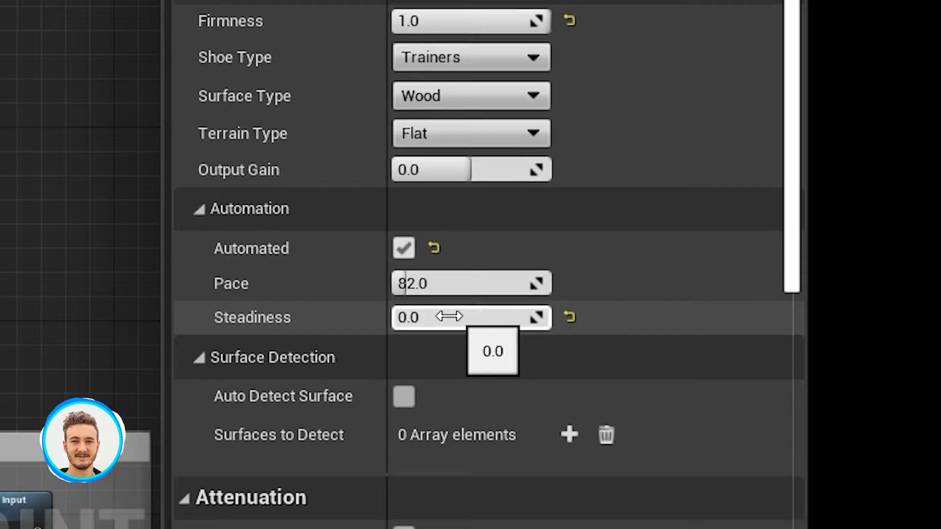
mouse_move(326, 395)
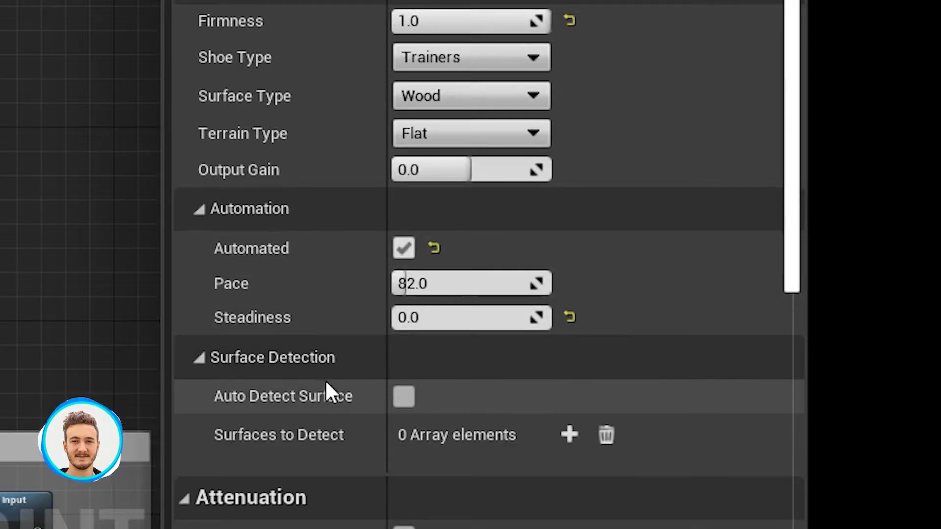
mouse_move(444, 377)
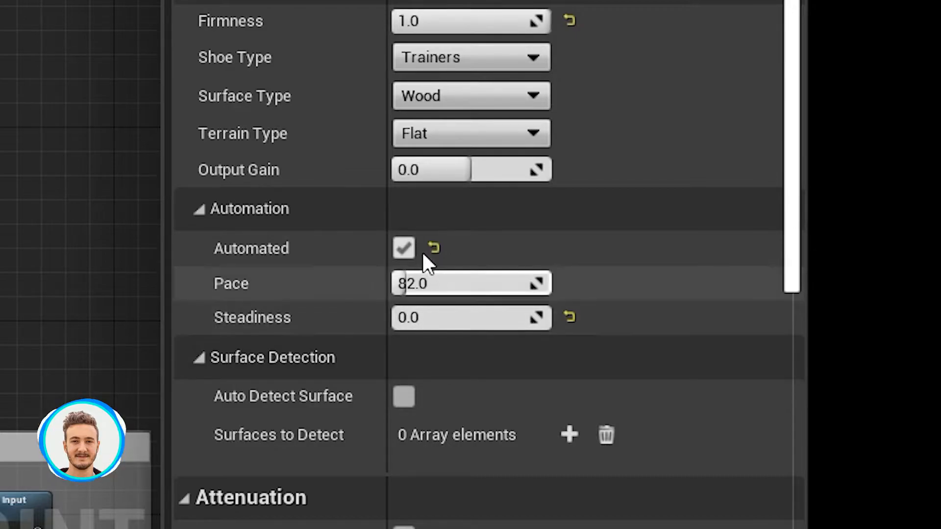
click(404, 248)
text(start)
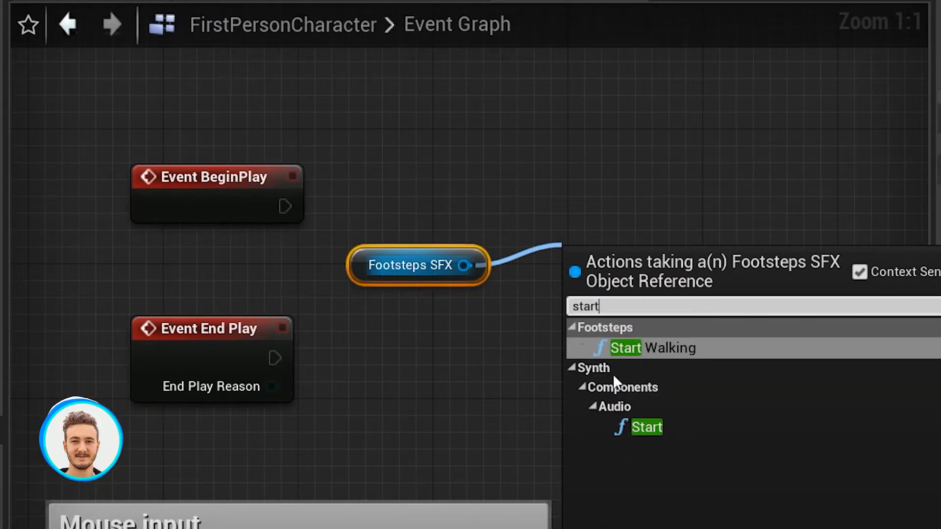
mouse_move(630, 353)
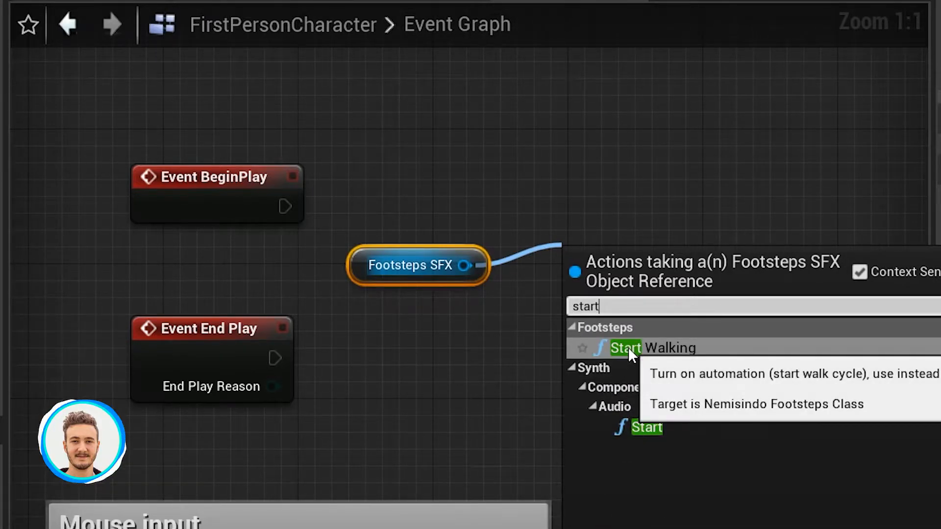
- Wire Footsteps SFX Start to Event BeginPlay and Stop to Event End Play, then test-simulate
click(627, 428)
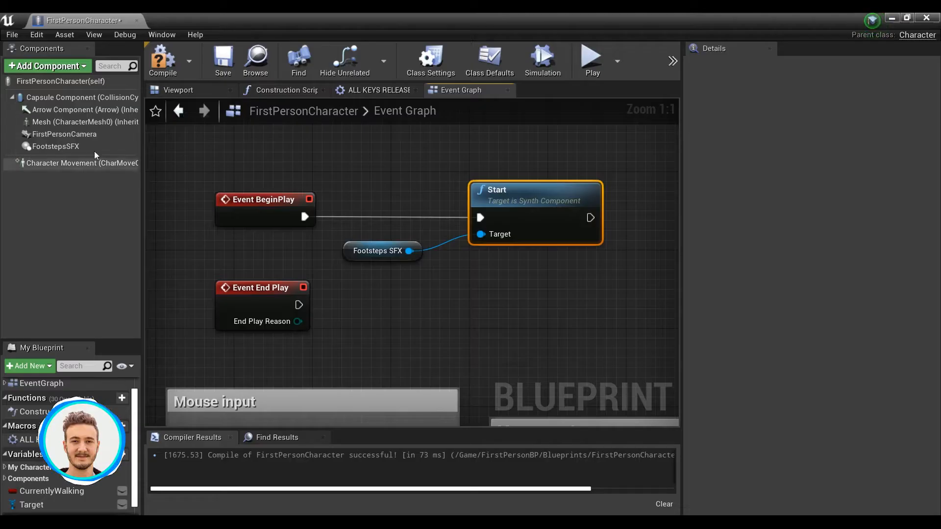
click(56, 146)
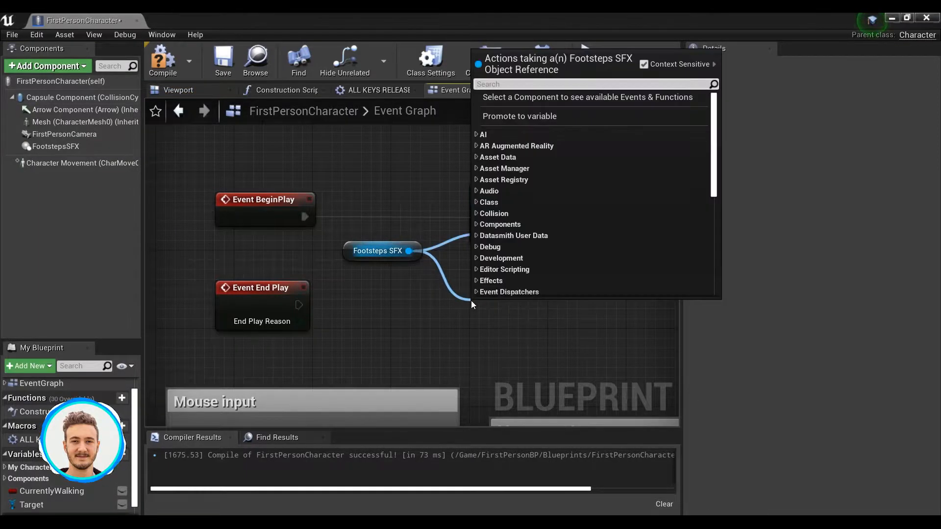
text(stop)
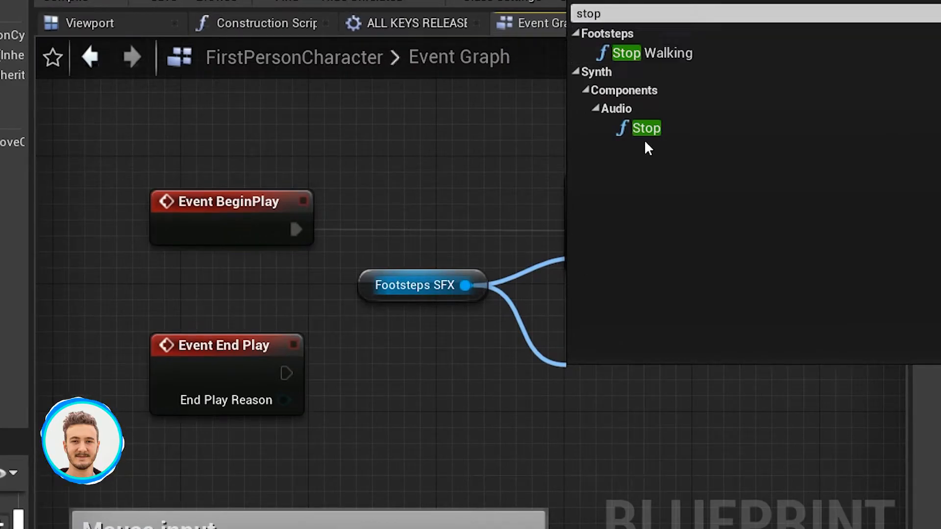
click(646, 128)
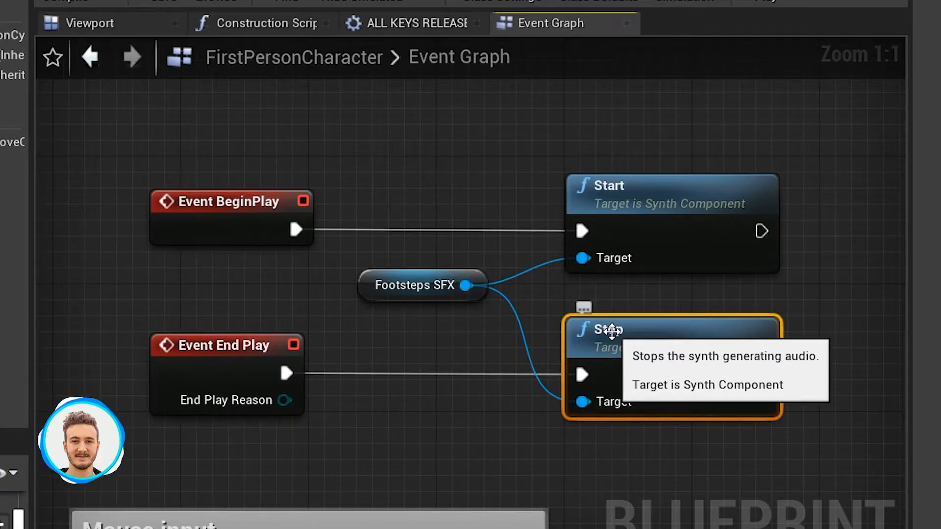
mouse_move(519, 180)
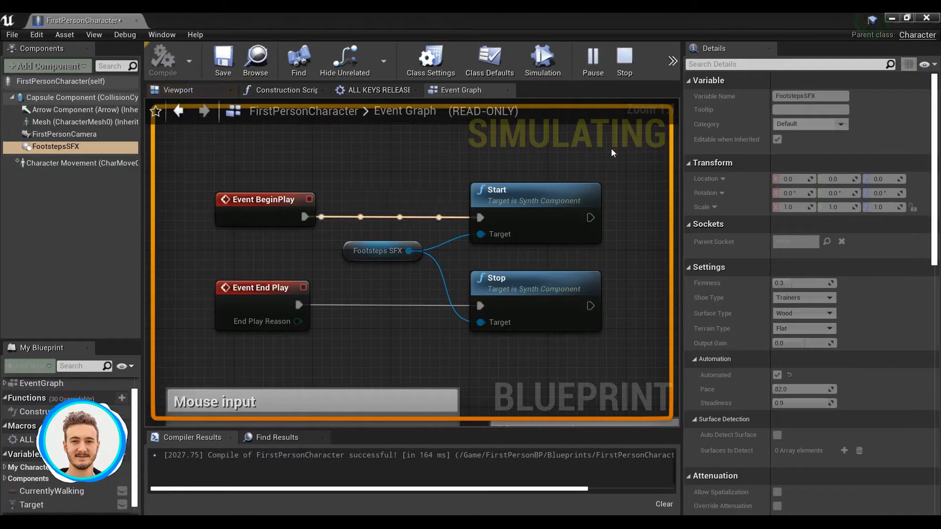
mouse_move(618, 165)
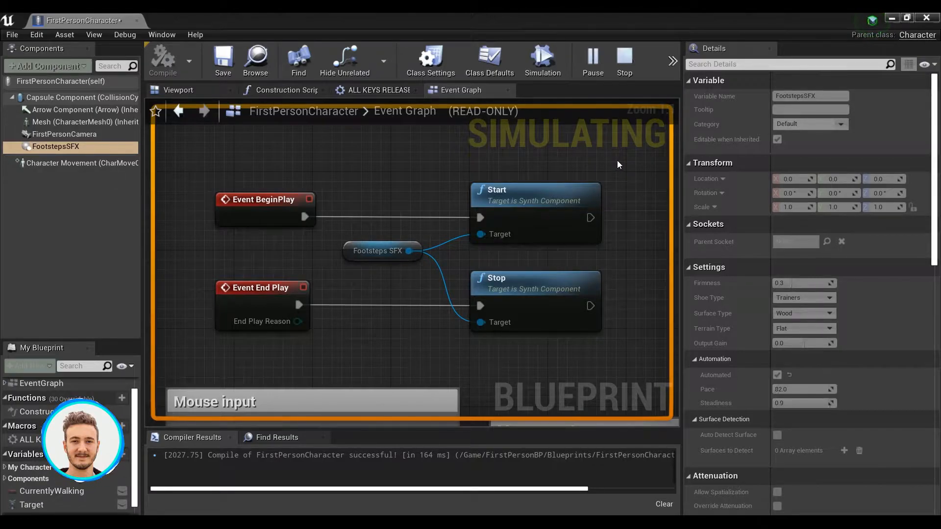
mouse_move(624, 60)
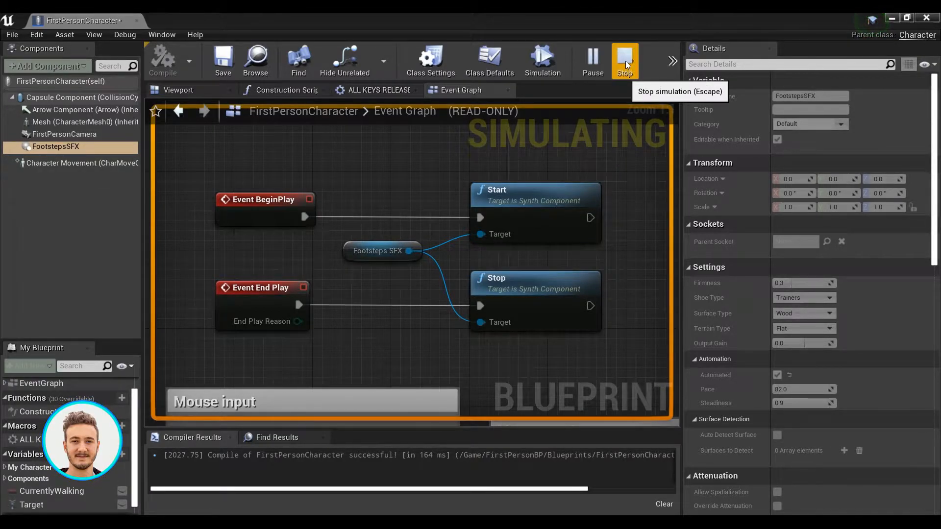
click(625, 59)
text(sta)
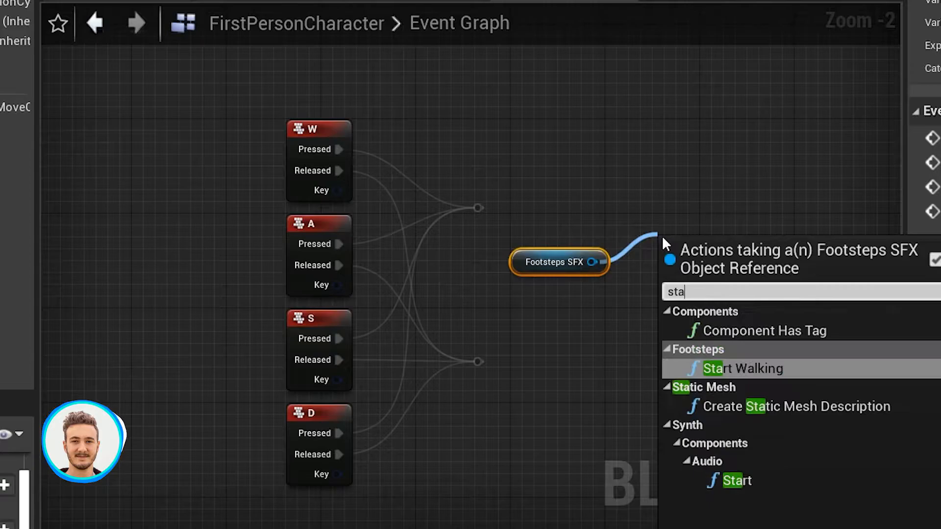
- Add Start Walking, Stop Walking and Get Player Controller nodes, then inspect the ALL KEYS RELEASED? macro
click(743, 368)
text(stop)
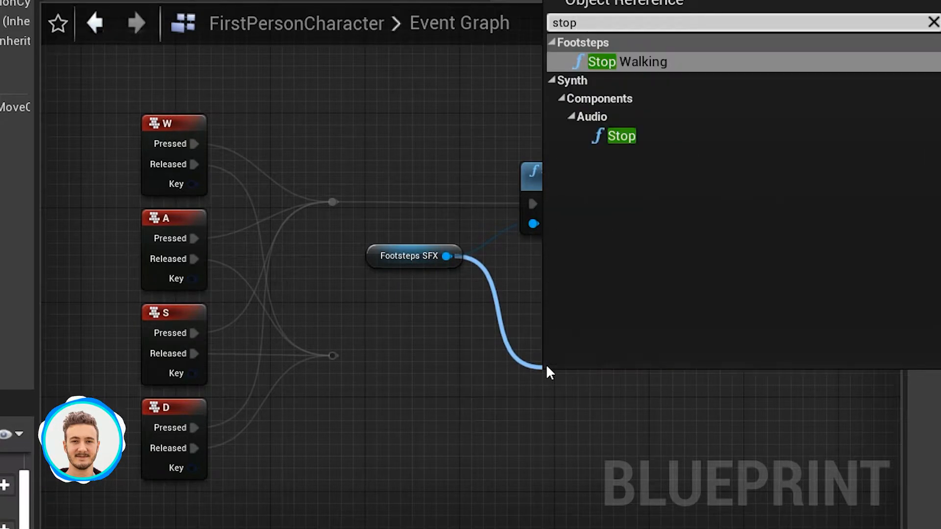
click(626, 62)
text(g)
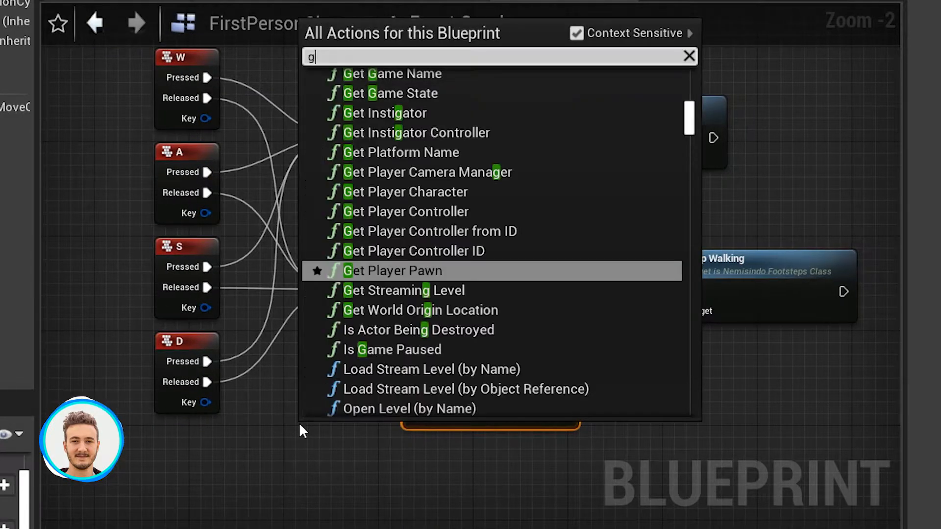
text(et play)
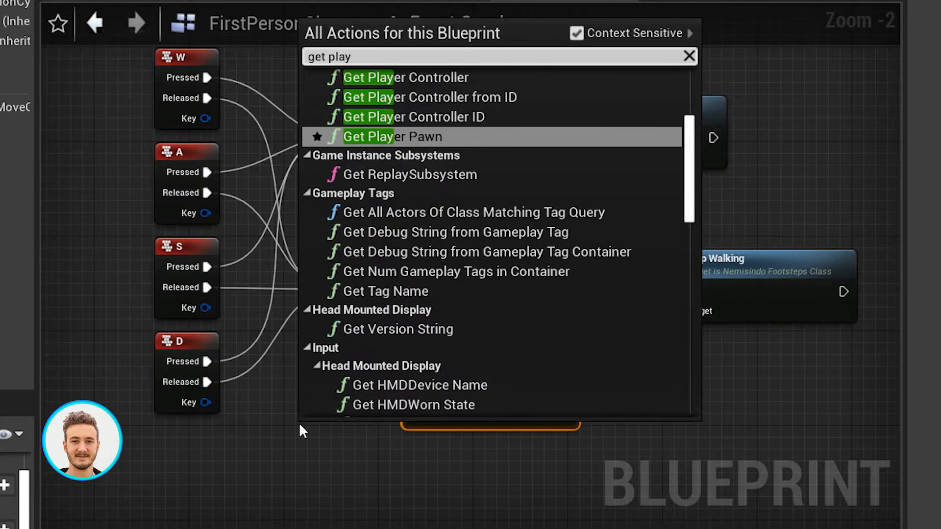
click(405, 77)
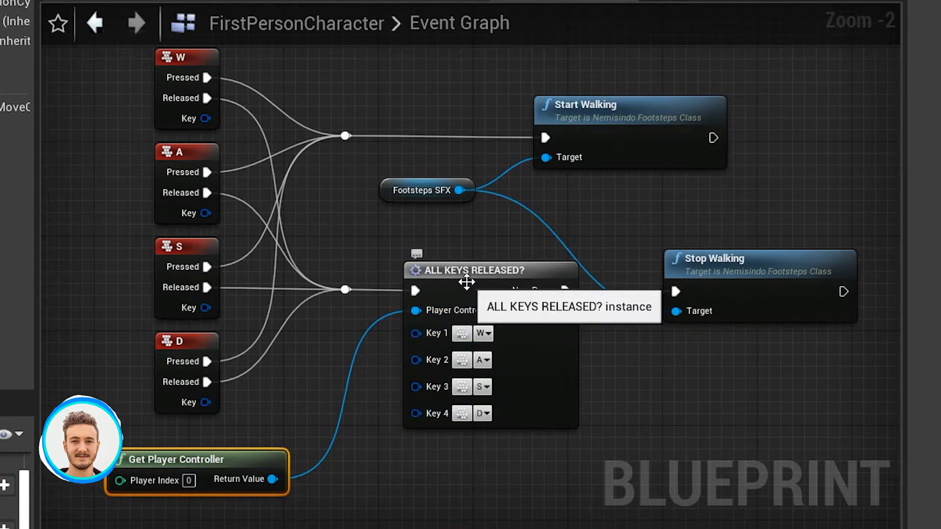
double_click(468, 270)
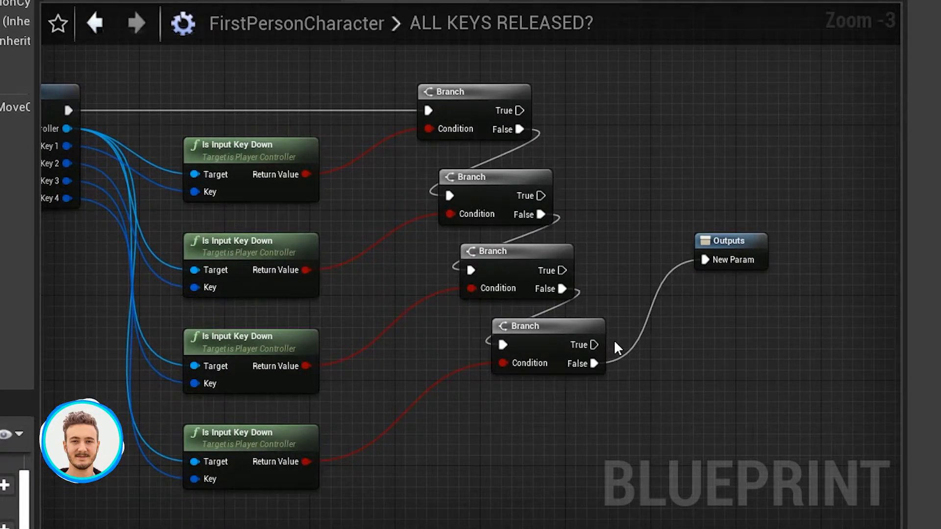
mouse_move(453, 130)
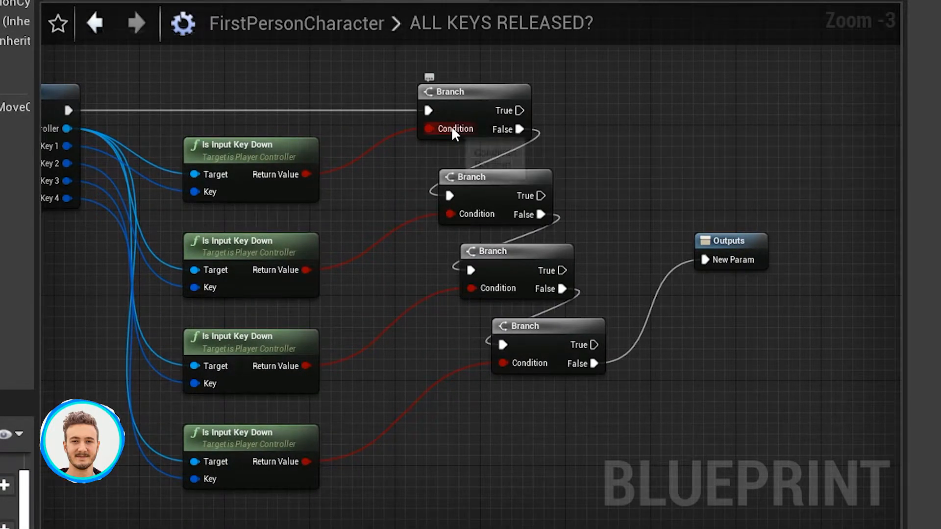
mouse_move(441, 234)
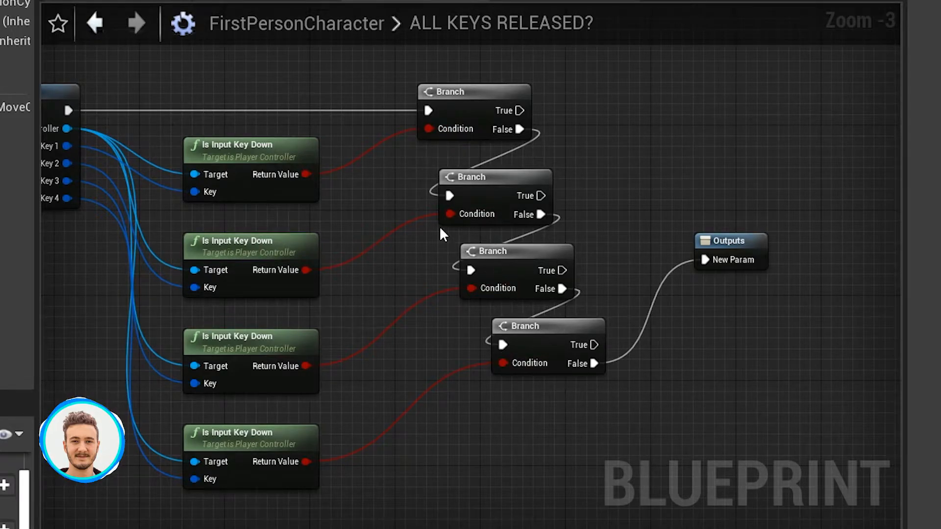
mouse_move(730, 240)
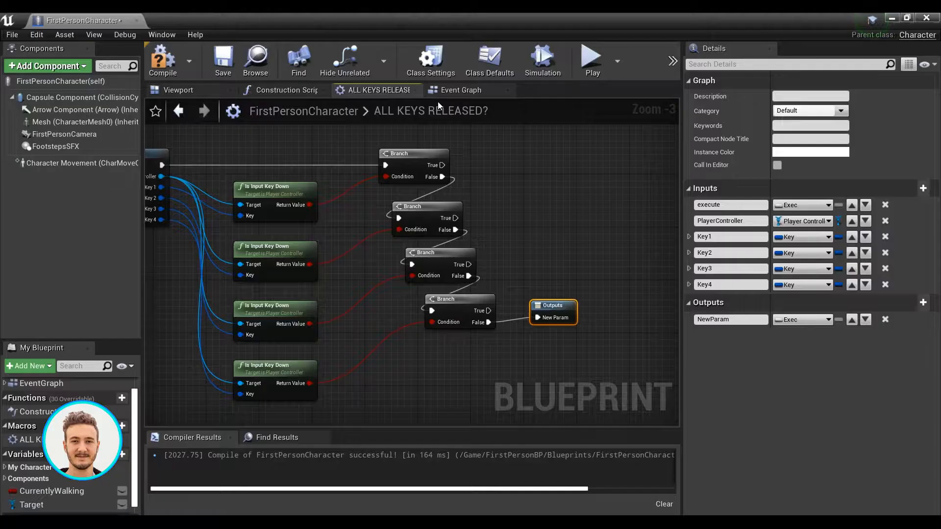
- Return from the ALL KEYS RELEASED? macro to the Event Graph and review the WASD wiring
click(460, 90)
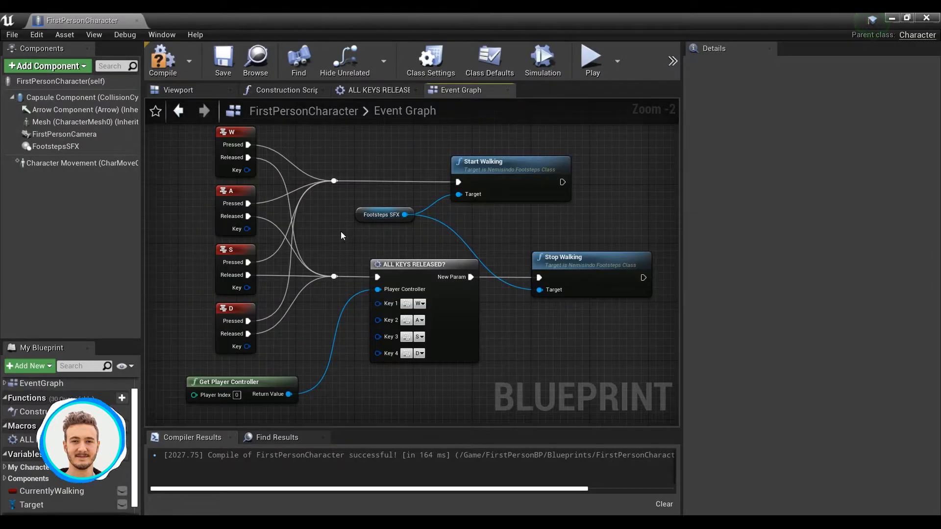
scroll(down, 3)
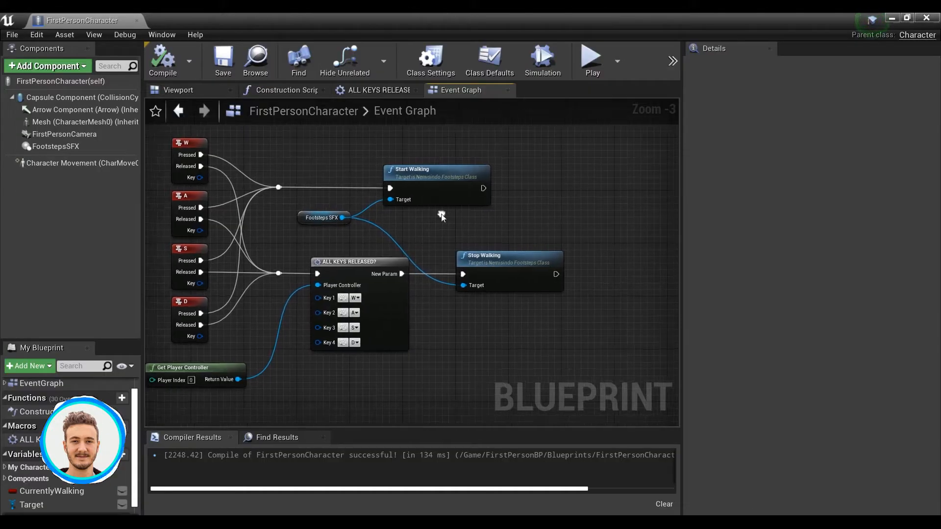
mouse_move(416, 190)
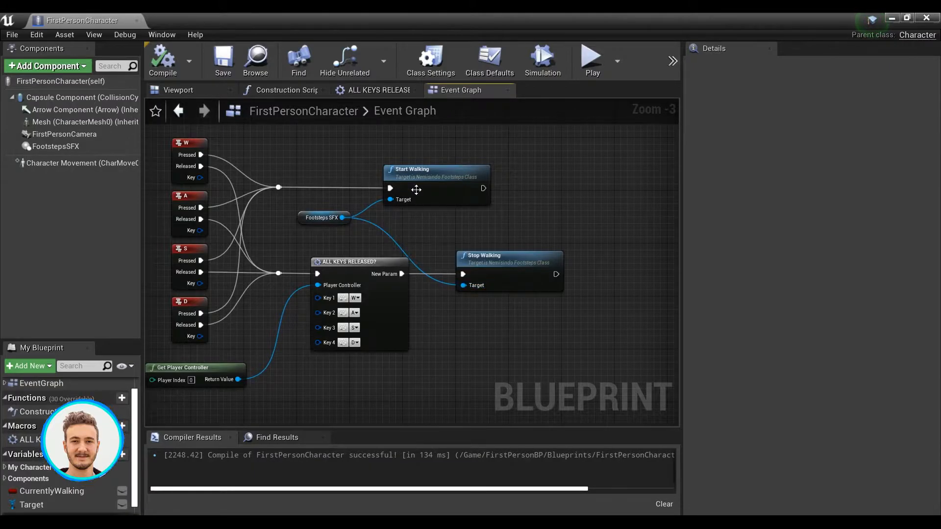
mouse_move(412, 177)
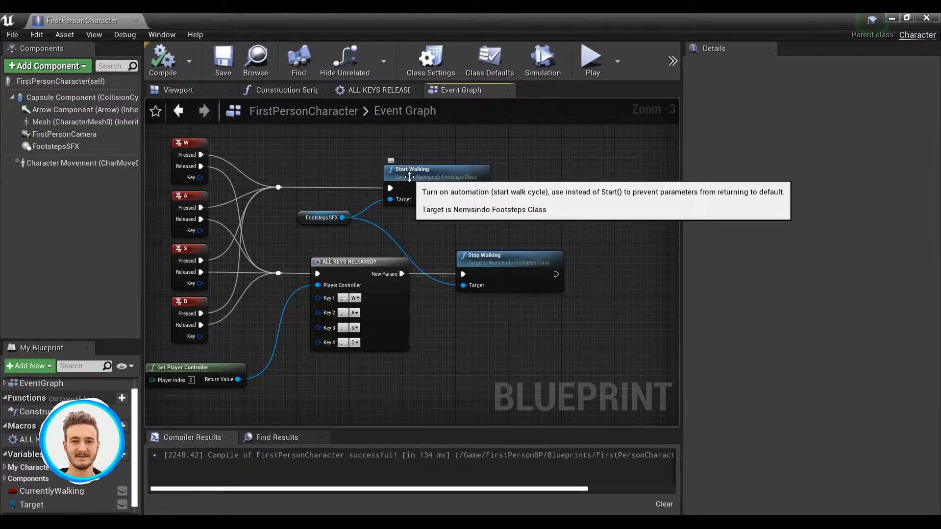
scroll(up, 3)
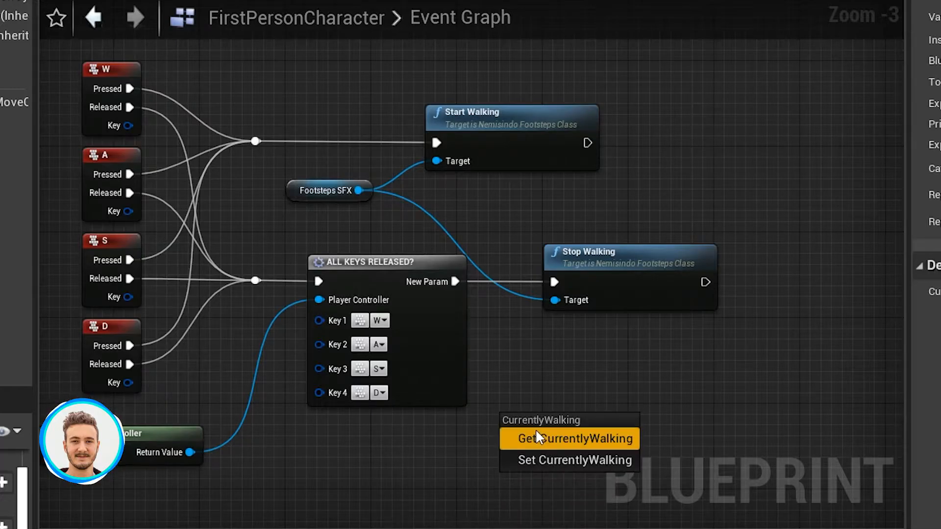
- Place a CurrentlyWalking getter to gate Start Walking and Stop Walking
click(568, 439)
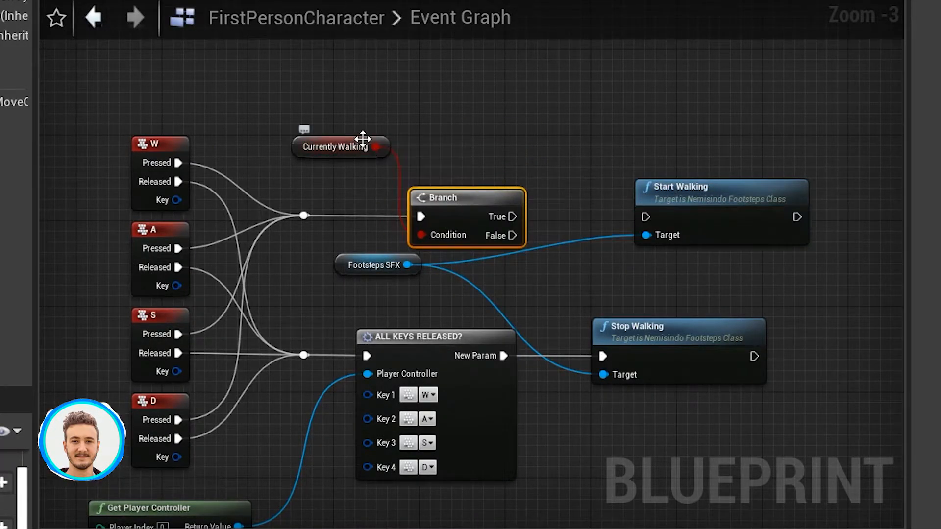
mouse_move(357, 160)
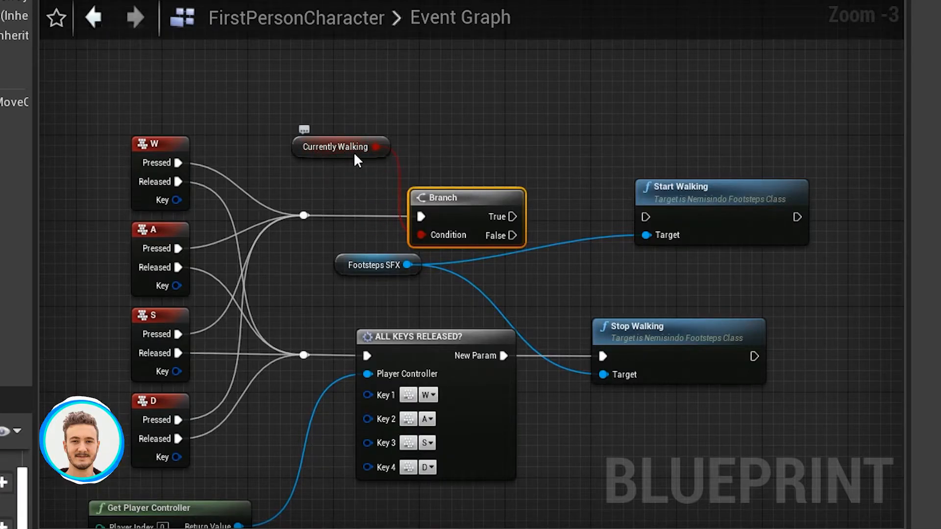
mouse_move(513, 235)
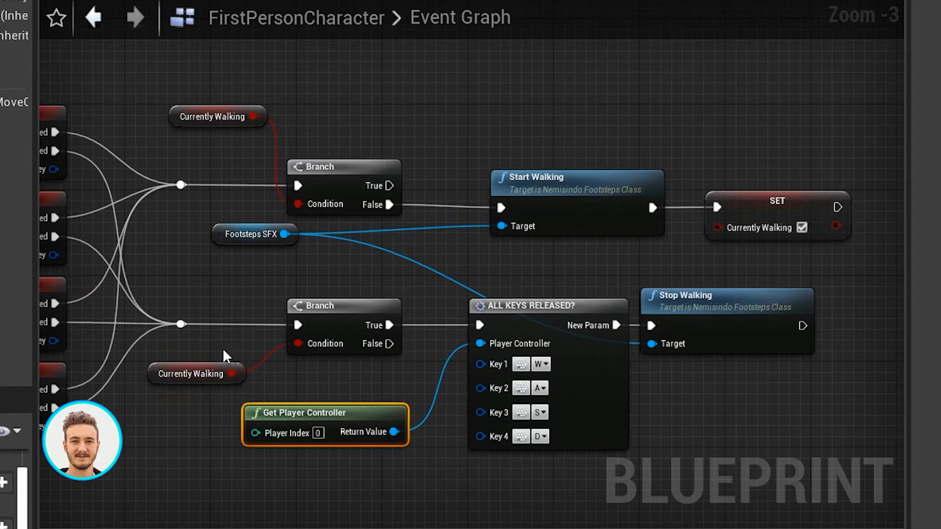
mouse_move(225, 373)
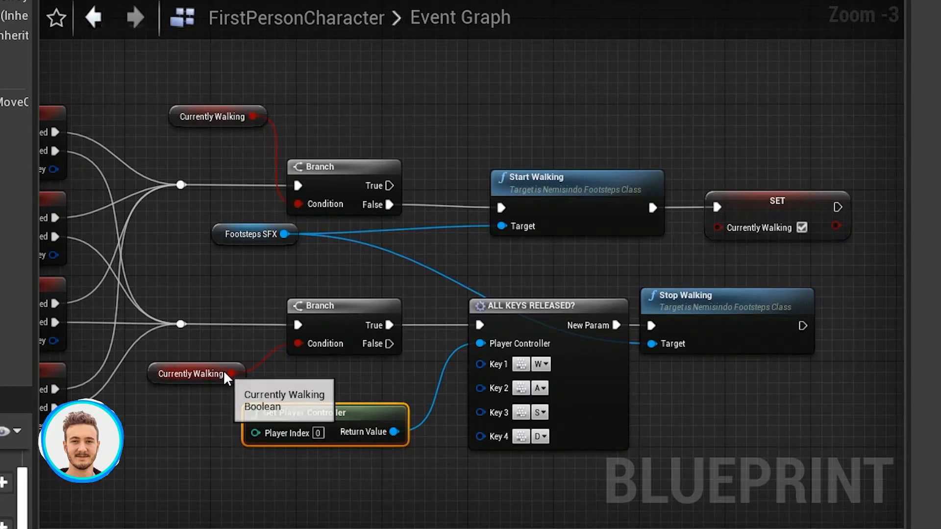
mouse_move(808, 326)
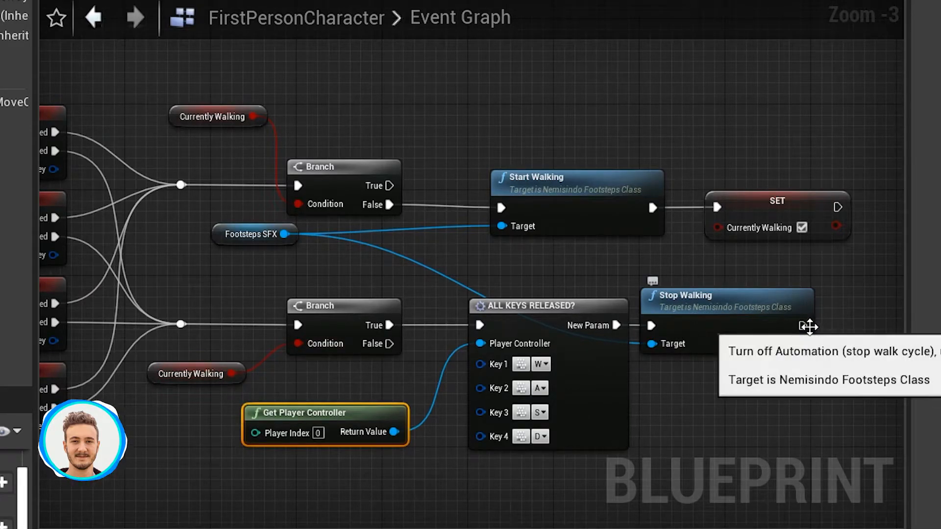
mouse_move(337, 367)
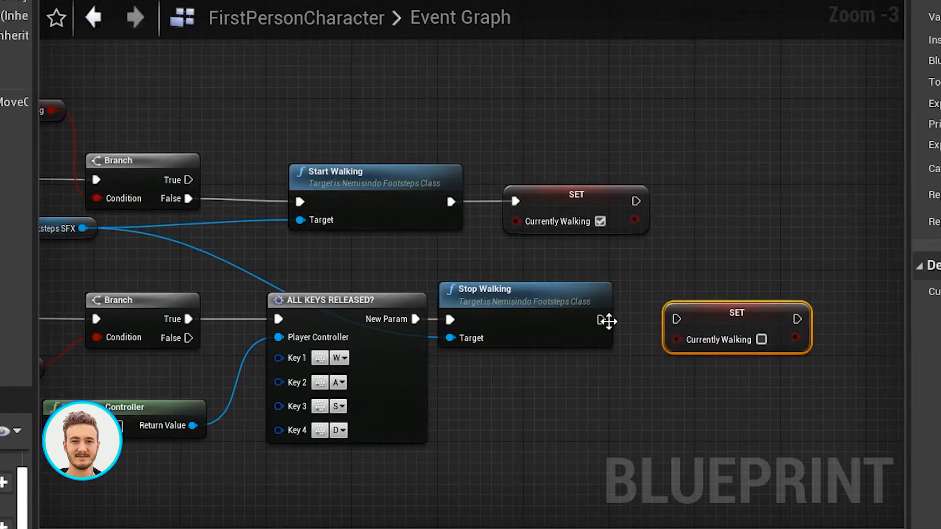
mouse_move(703, 322)
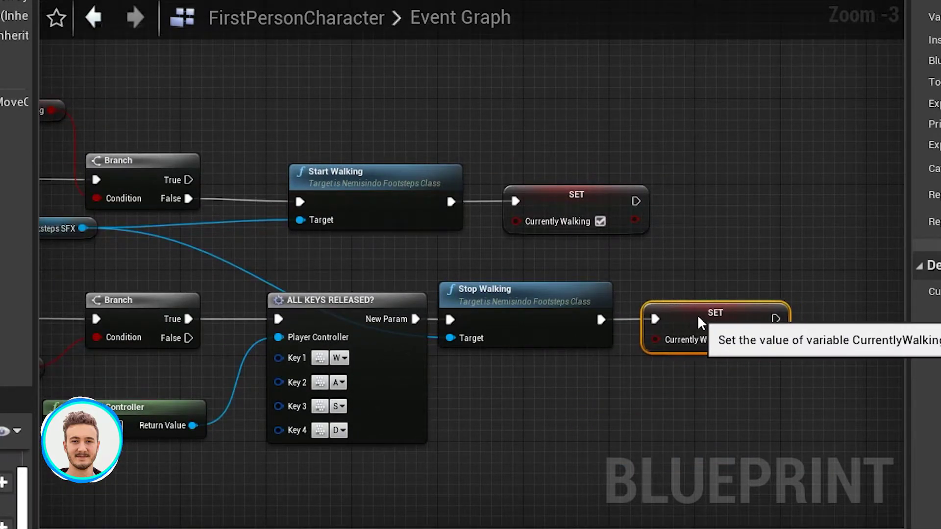
scroll(down, 3)
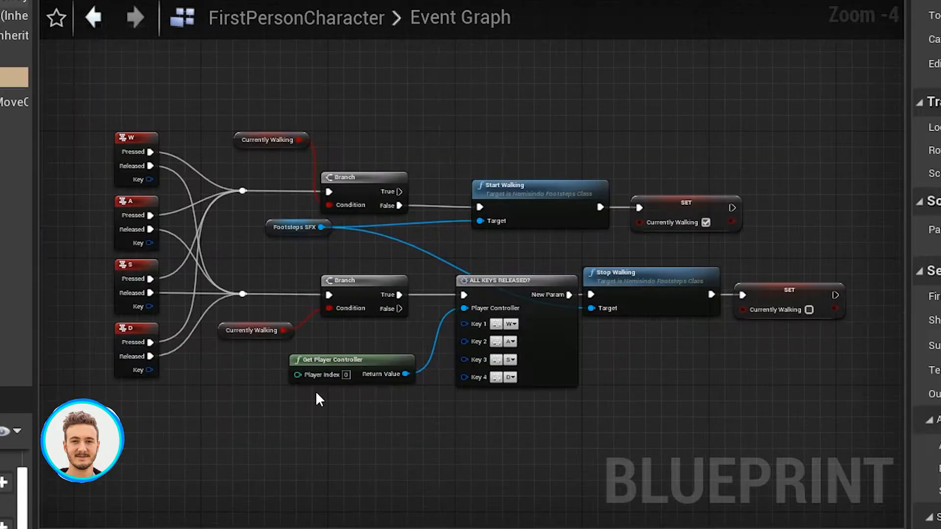
mouse_move(438, 189)
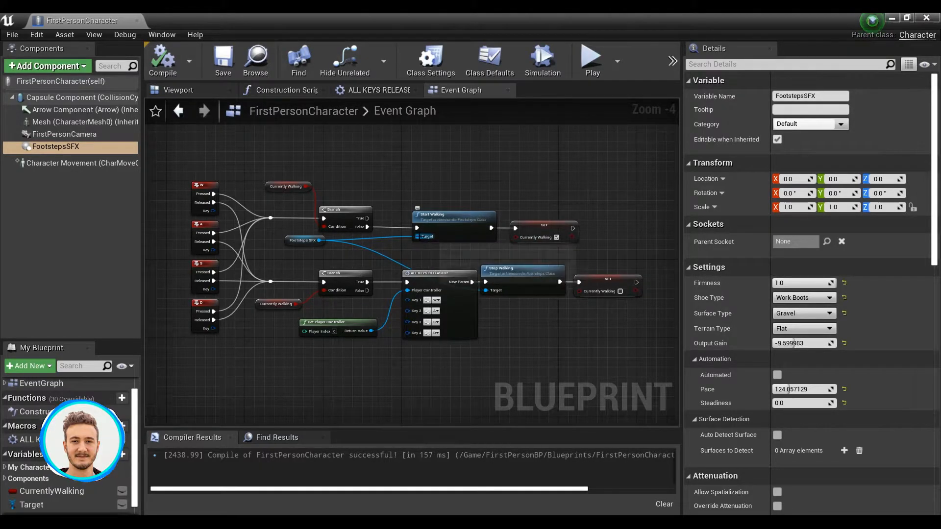
mouse_move(417, 208)
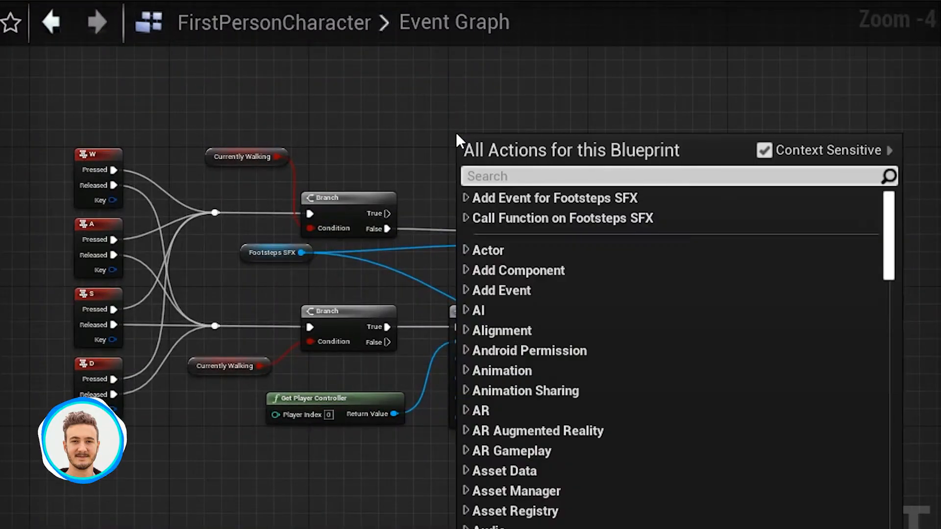
- Search the Footsteps SFX component details for 'triggerst'
text(triggerst)
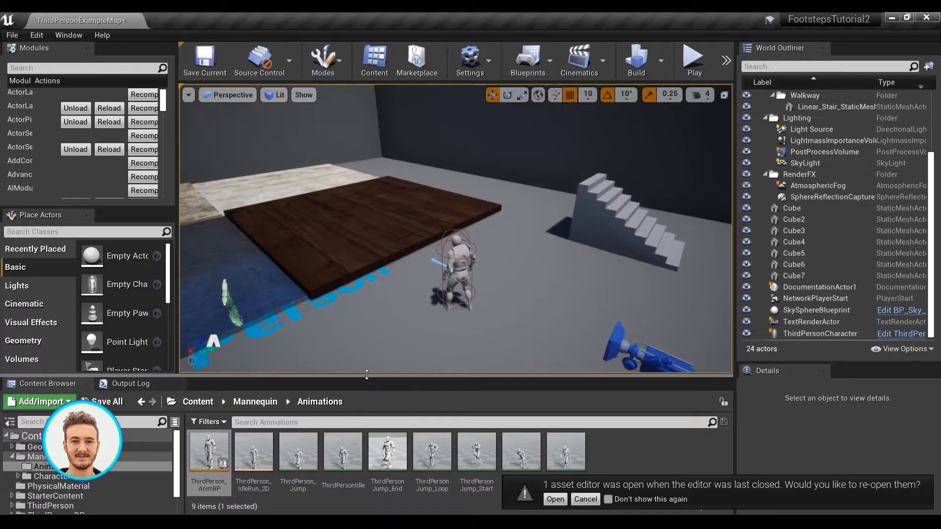
- Reopen the previous asset editors and add a Footsteps SFX component to ThirdPersonCharacter
click(554, 498)
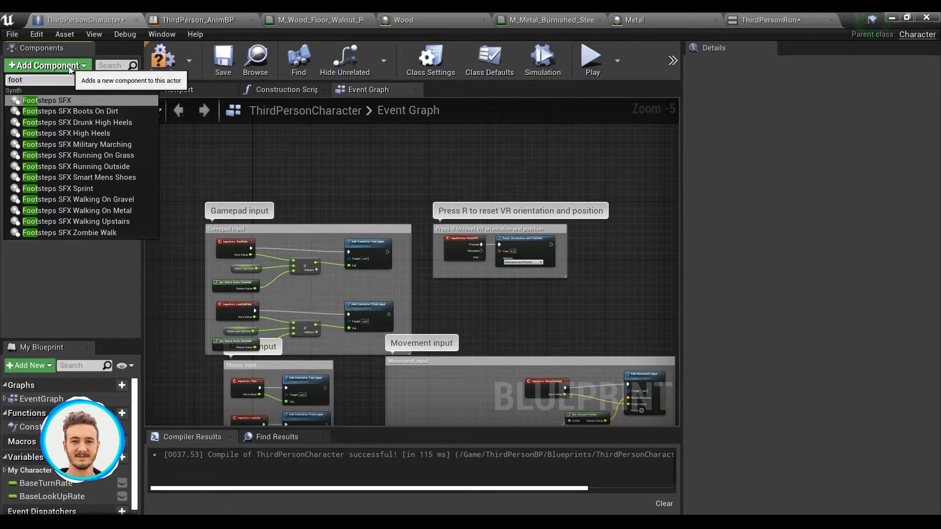
click(46, 99)
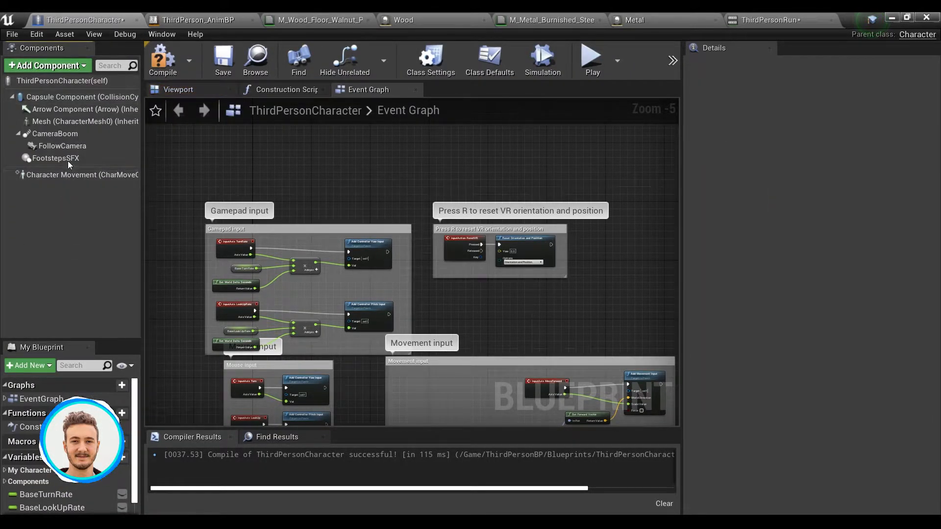
click(55, 158)
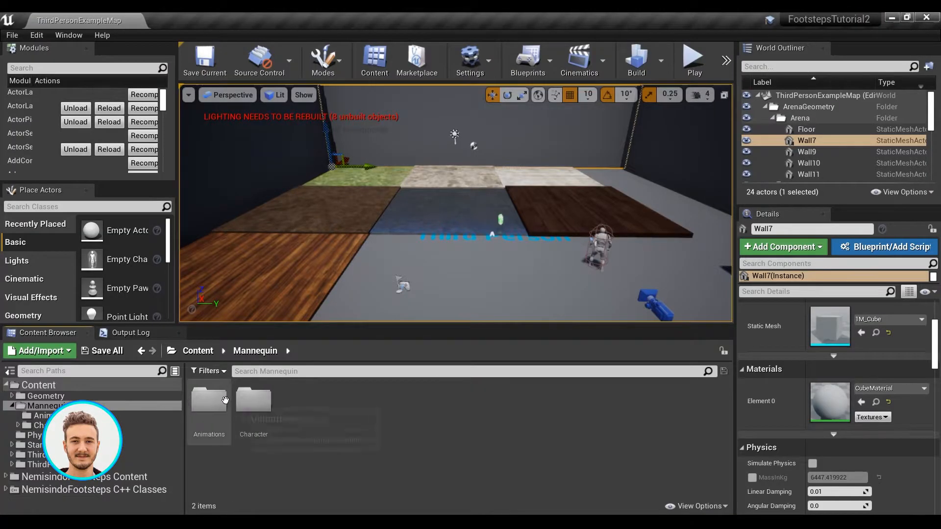
- Open the Mannequin Animations folder and the ThirdPersonRun animation
double_click(208, 401)
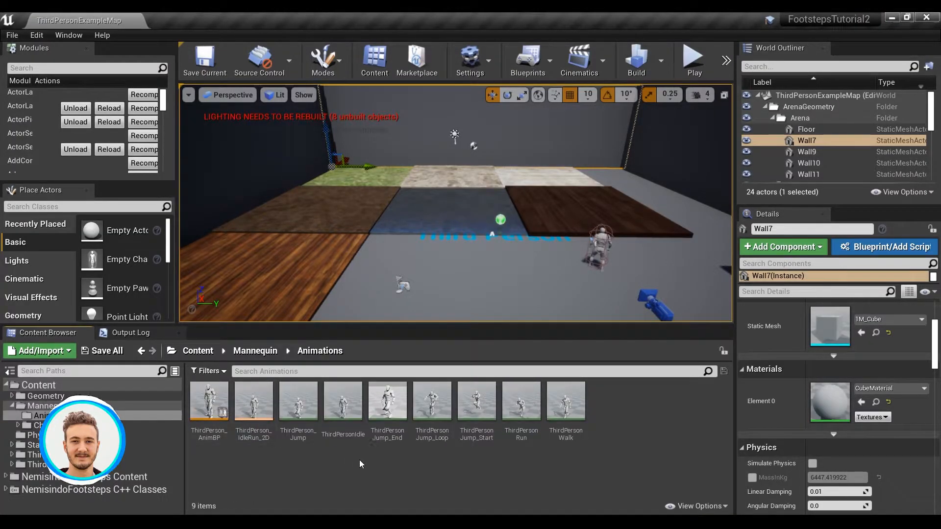
mouse_move(387, 399)
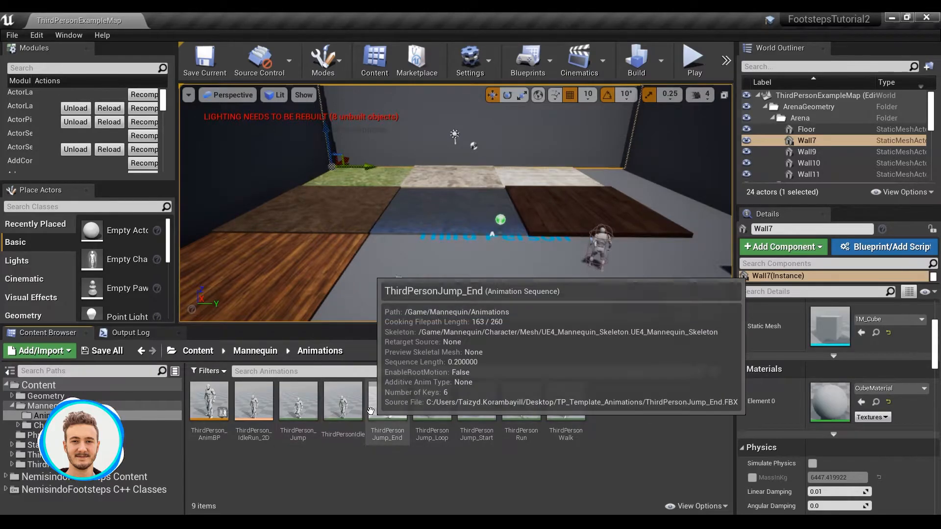
mouse_move(521, 408)
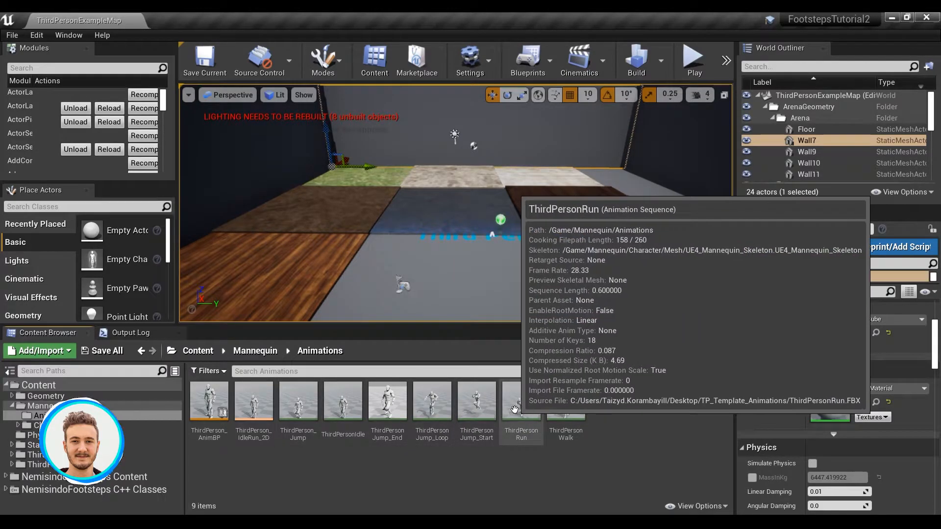
click(521, 399)
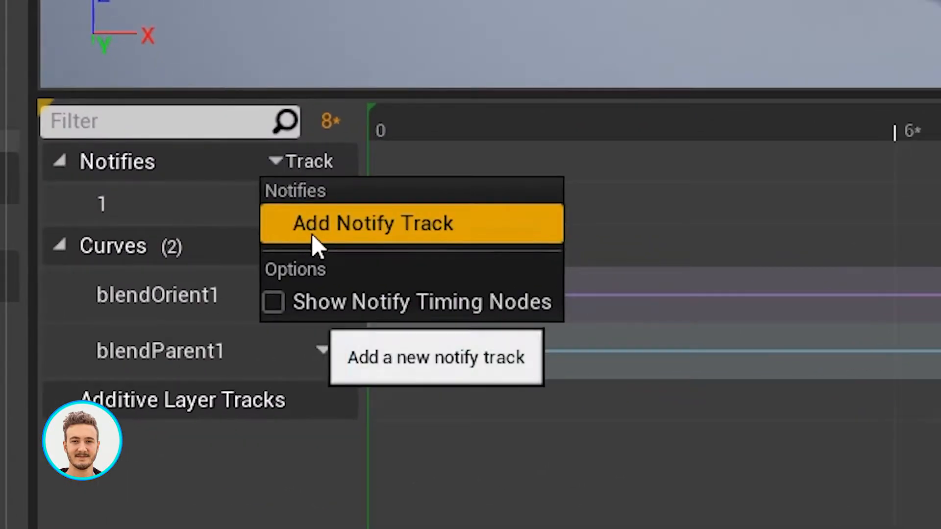
- Add a Footsteps notify track with Step notifies near frames 6 and 14, then open ThirdPerson_AnimBP
click(372, 223)
text(Footsteps)
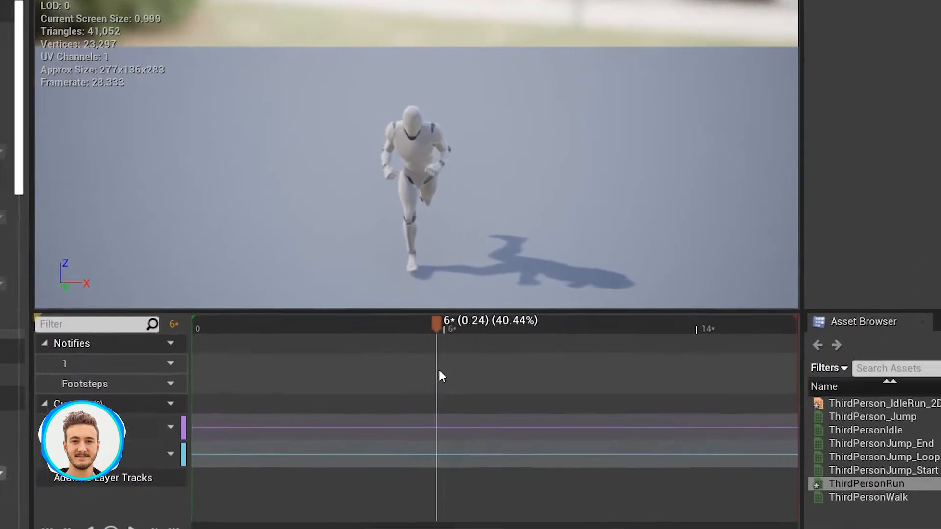
right_click(441, 376)
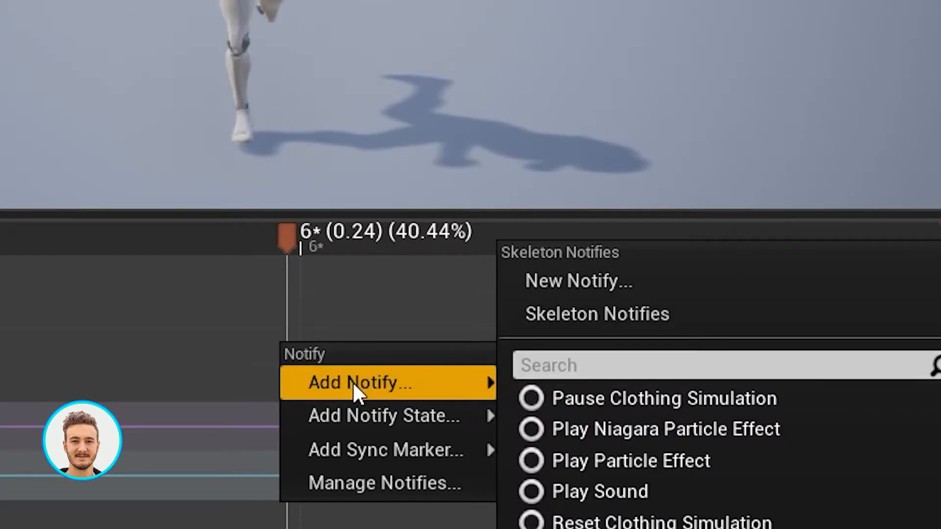
click(578, 280)
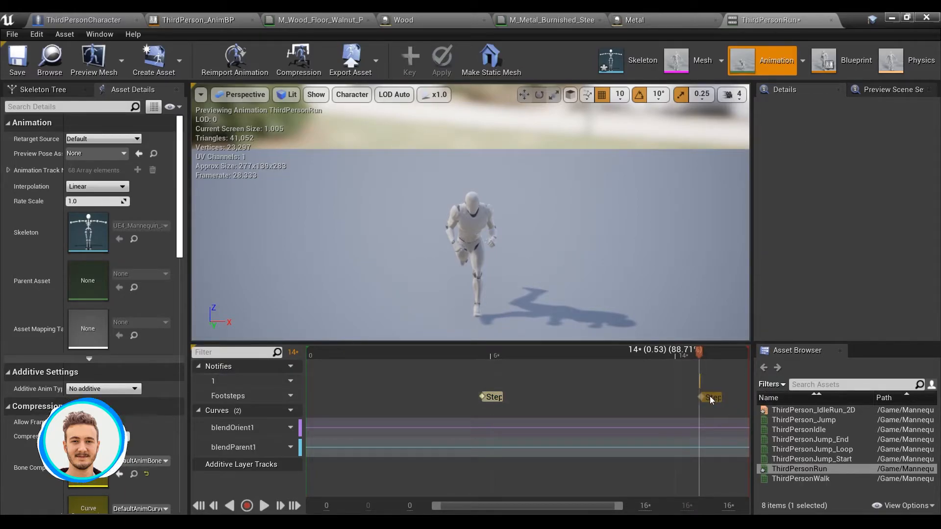
click(709, 396)
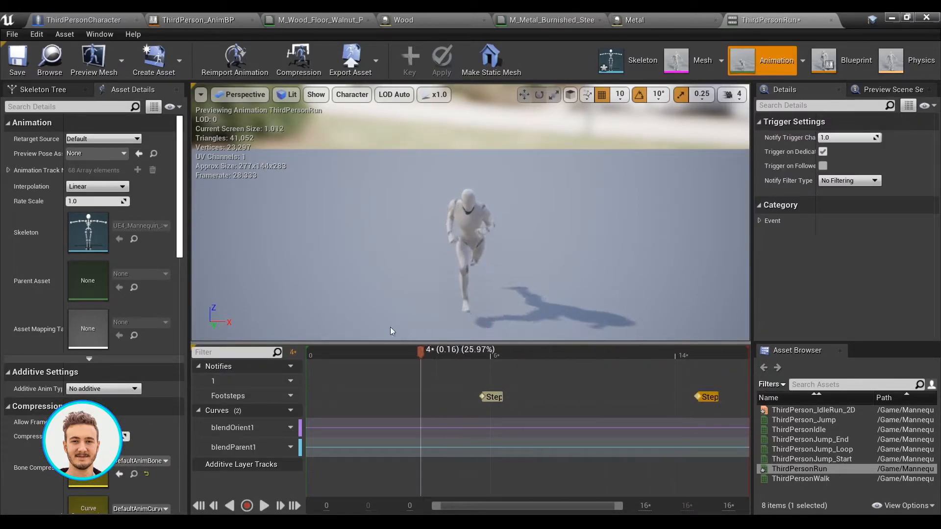
click(263, 505)
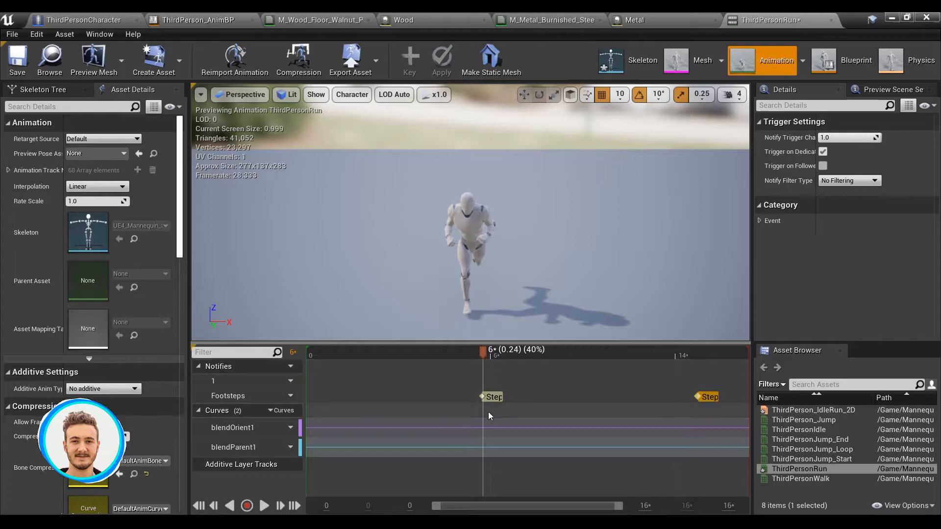
mouse_move(491, 398)
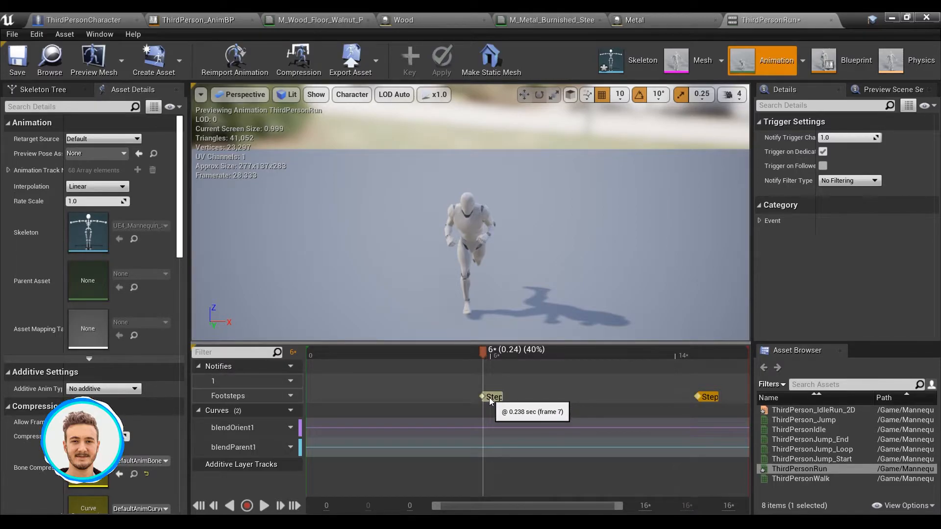
mouse_move(462, 326)
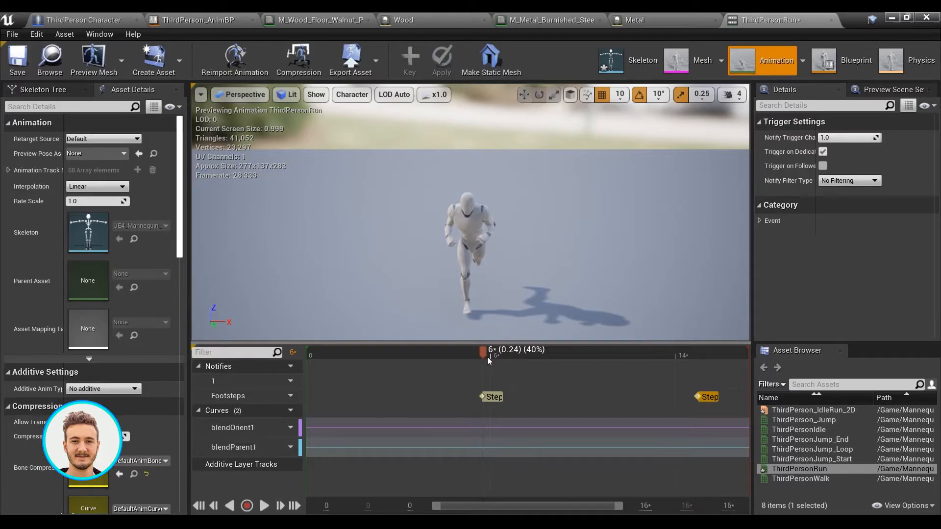
click(856, 59)
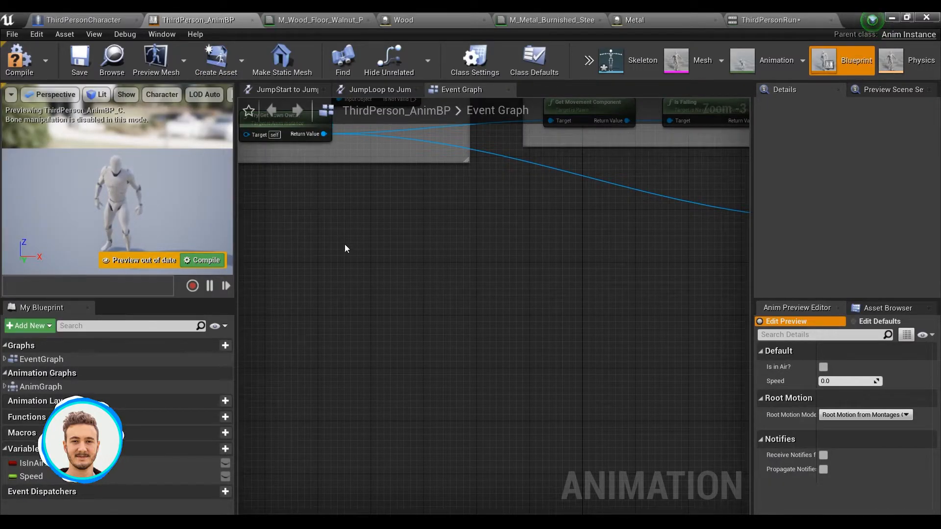
- Add an Event AnimNotify_Step node to the AnimBP Event Graph
right_click(345, 248)
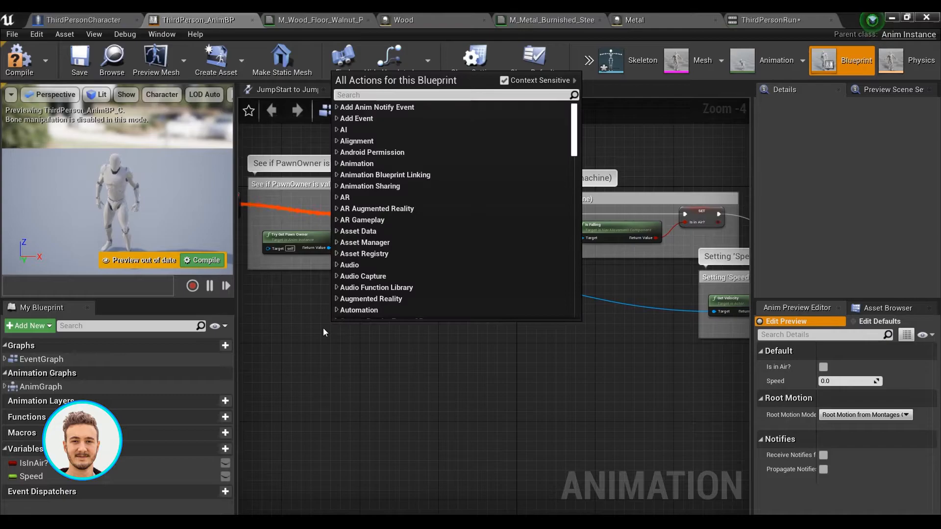
text(notifys)
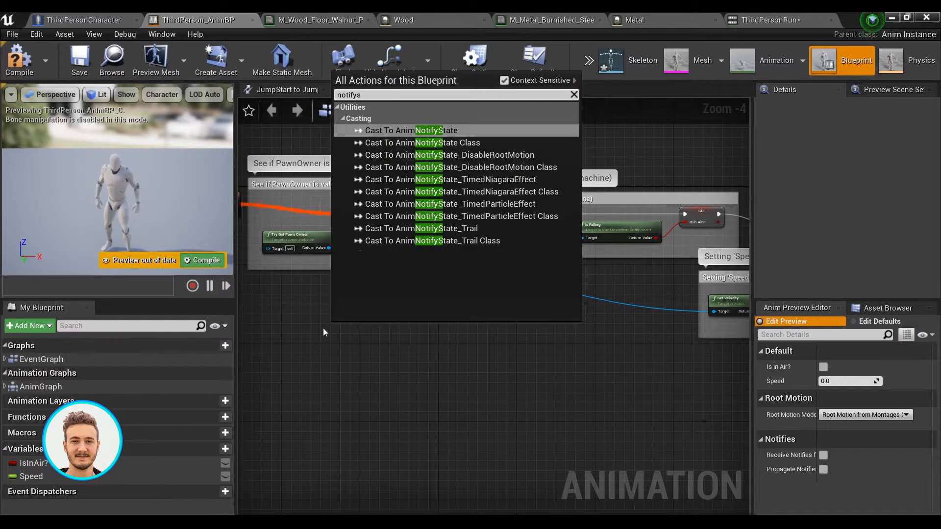
text(tep)
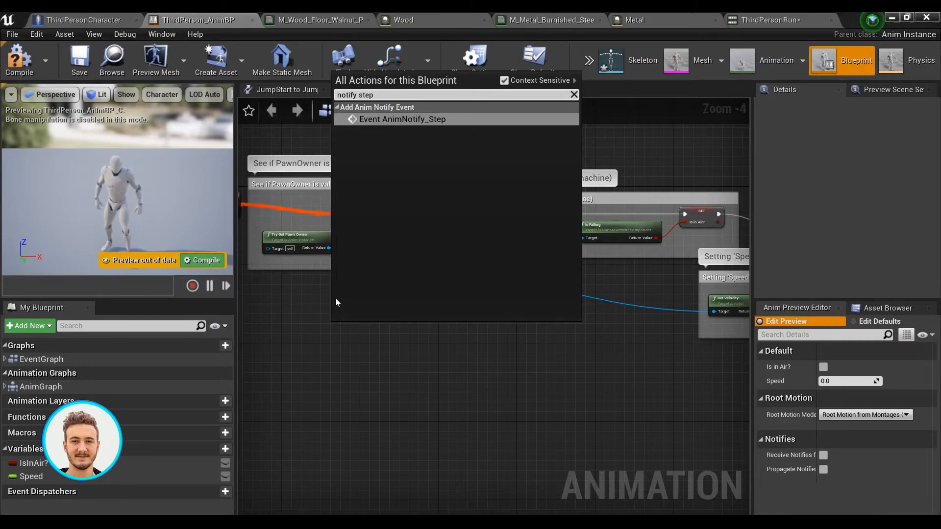
click(402, 119)
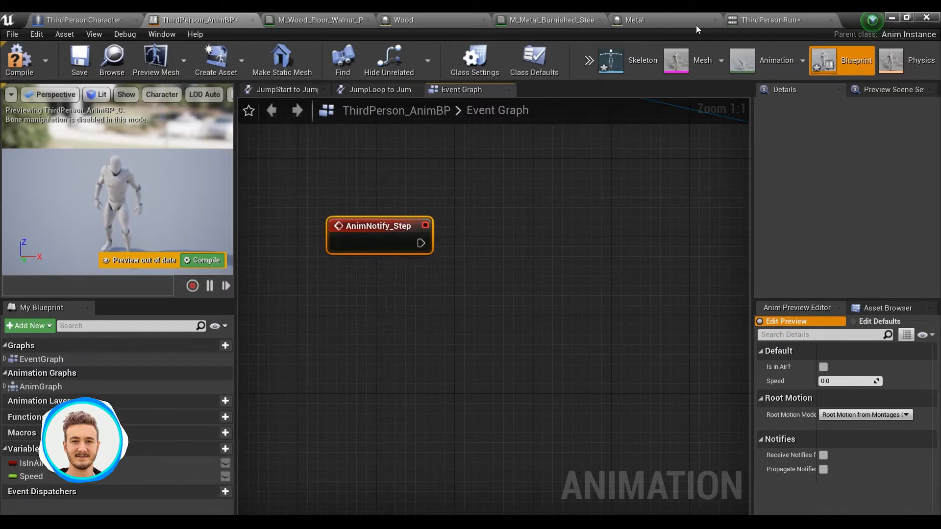
mouse_move(593, 96)
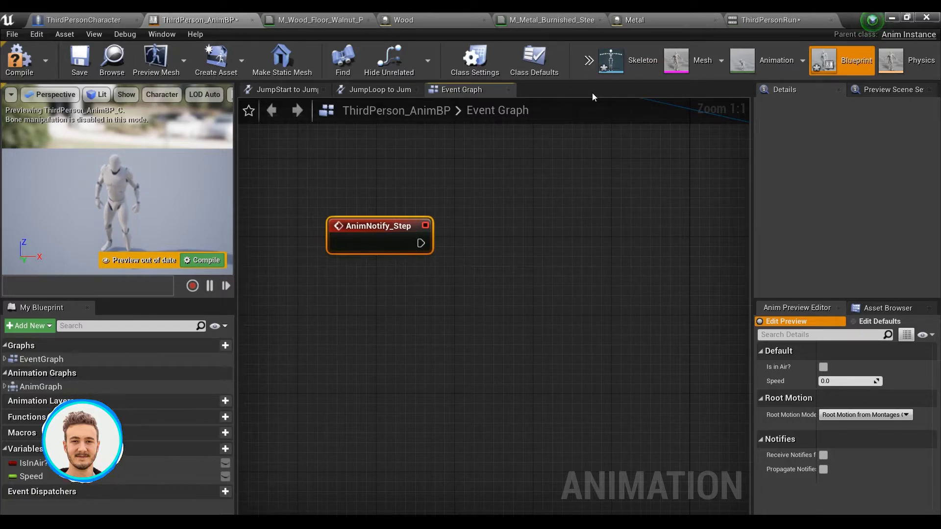
- Wire Get Player Character through Cast To ThirdPersonCharacter to trigger Footsteps SFX
click(770, 20)
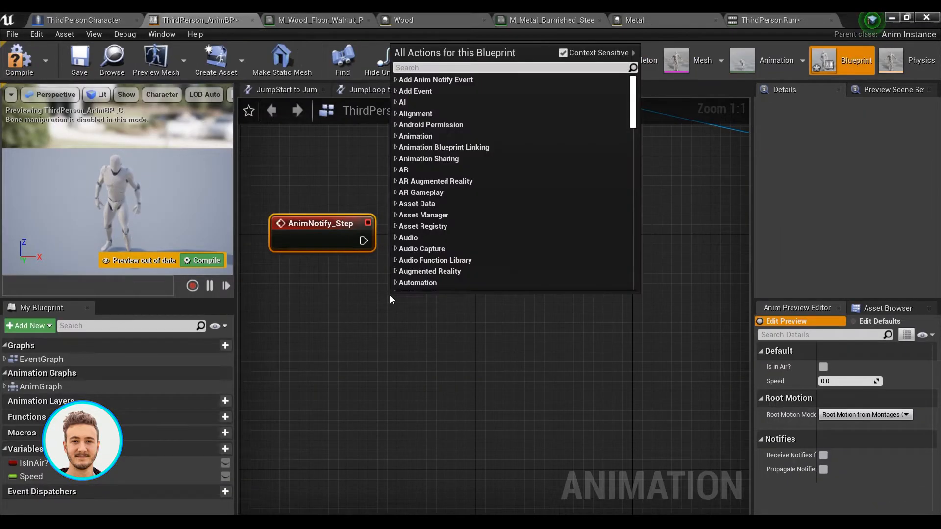
text(get player)
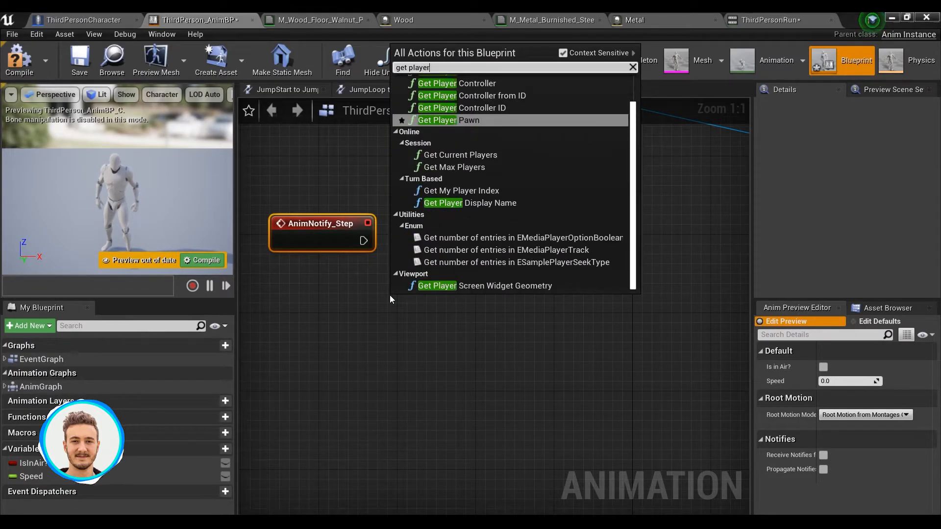
click(448, 120)
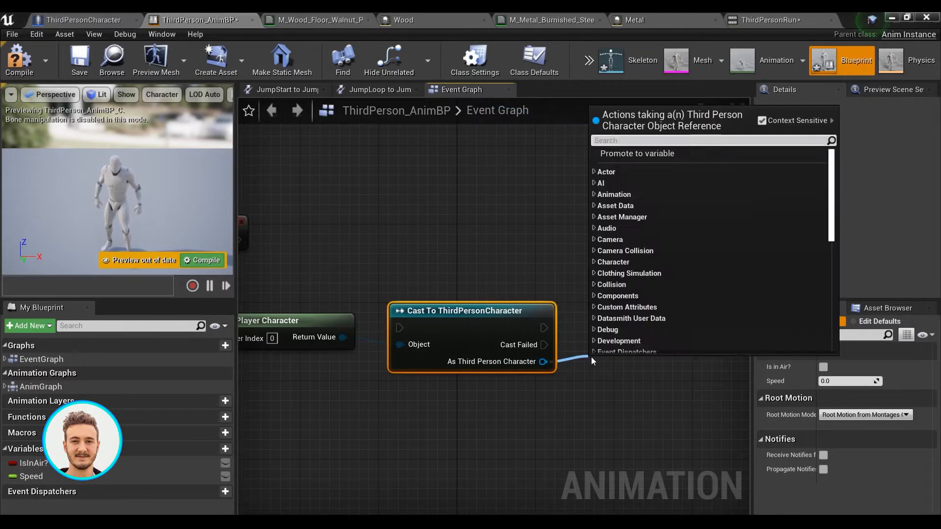
text(get foot)
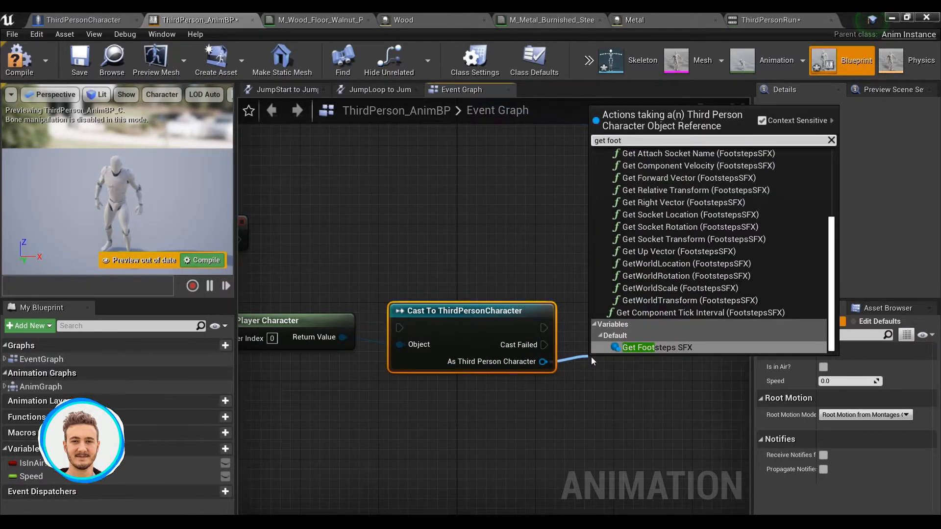
click(656, 347)
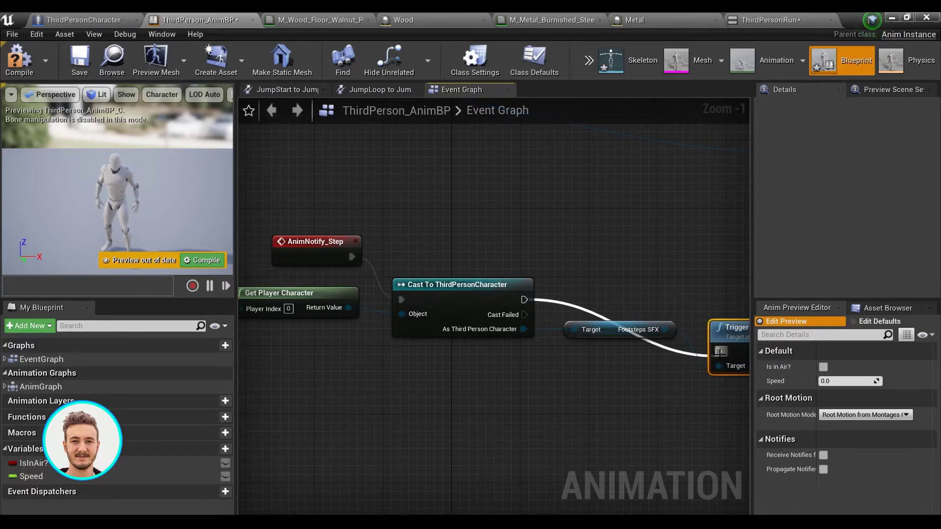
scroll(down, 3)
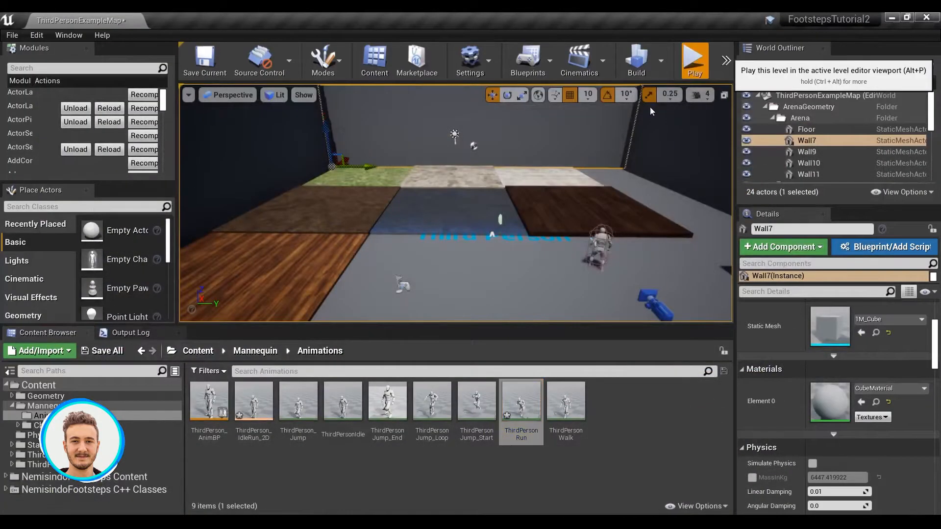
- Open Project Settings from the level editor's Settings menu
click(693, 60)
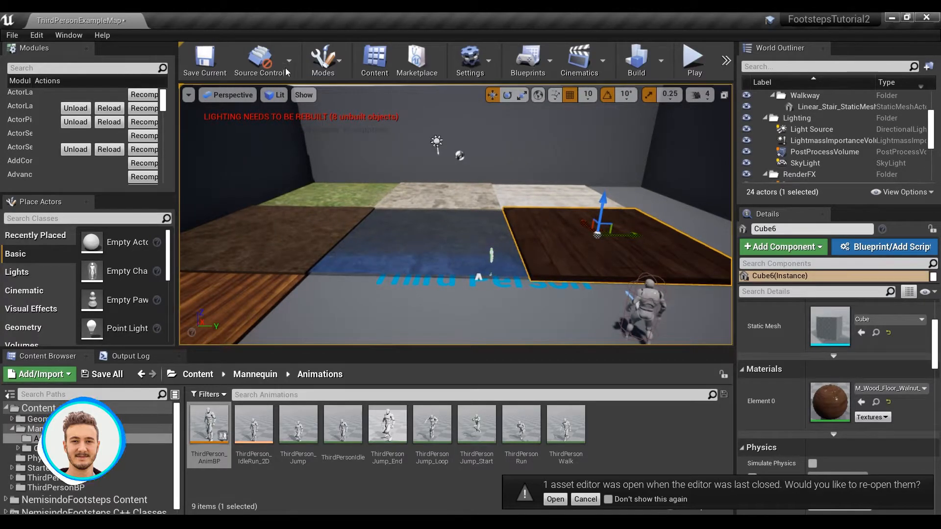
click(470, 60)
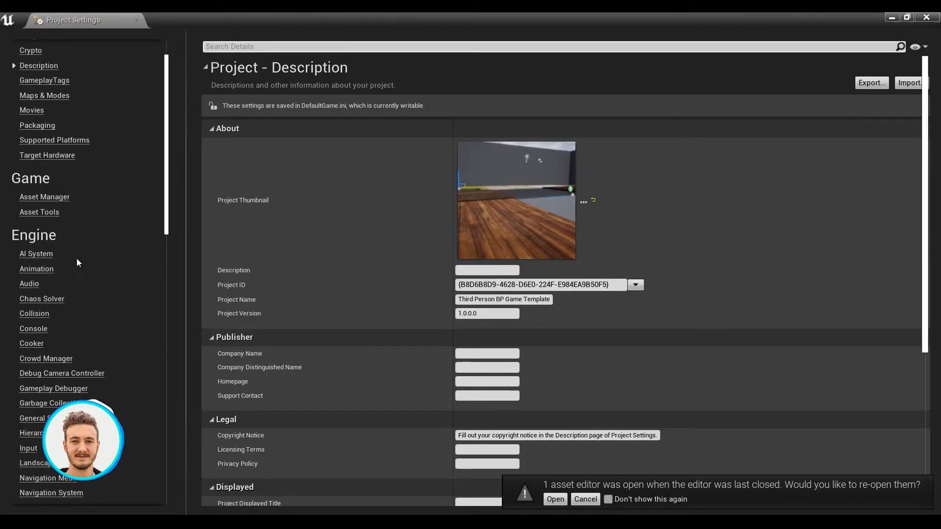
- Review the seven custom Physical Surface types under Engine > Physics, then close Project Settings
scroll(down, 3)
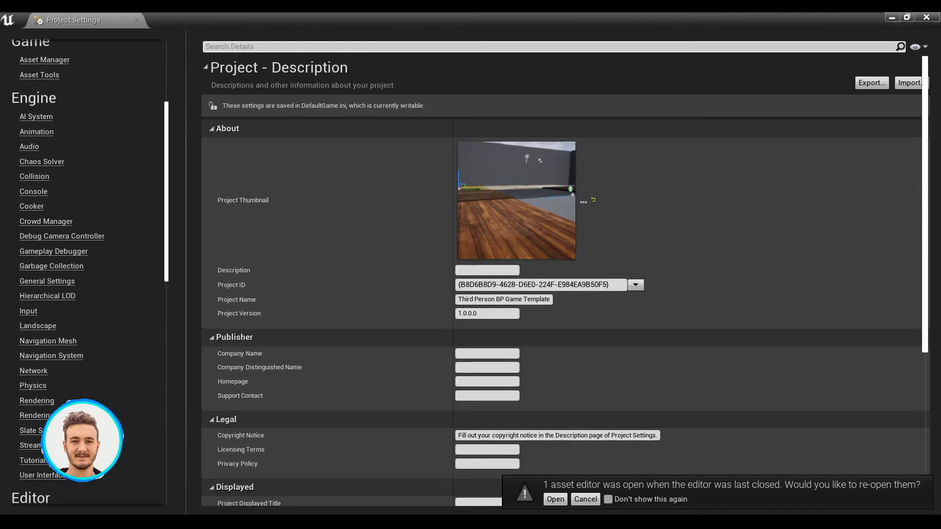
click(33, 385)
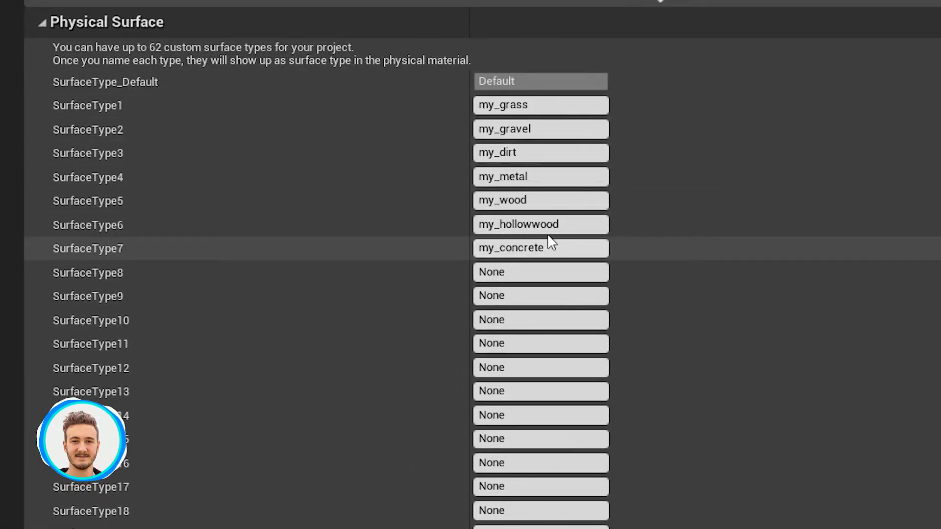
click(540, 104)
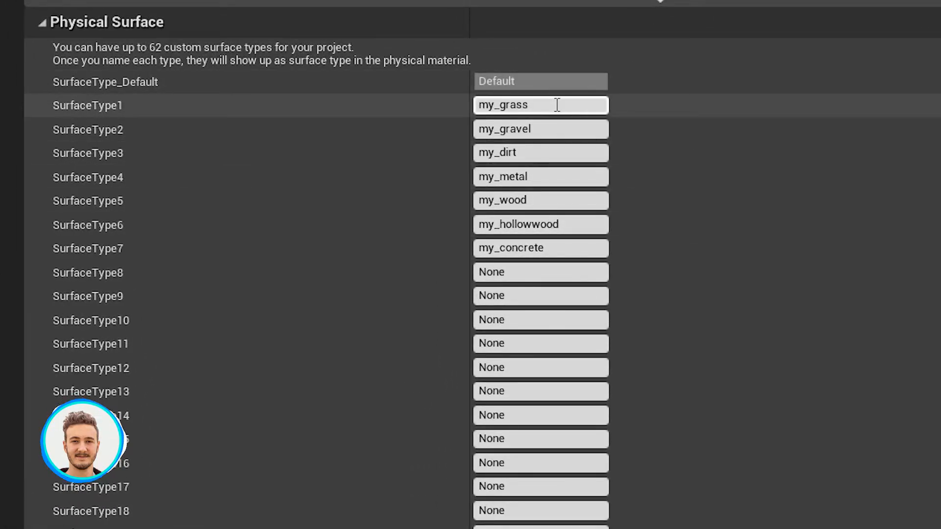
mouse_move(461, 94)
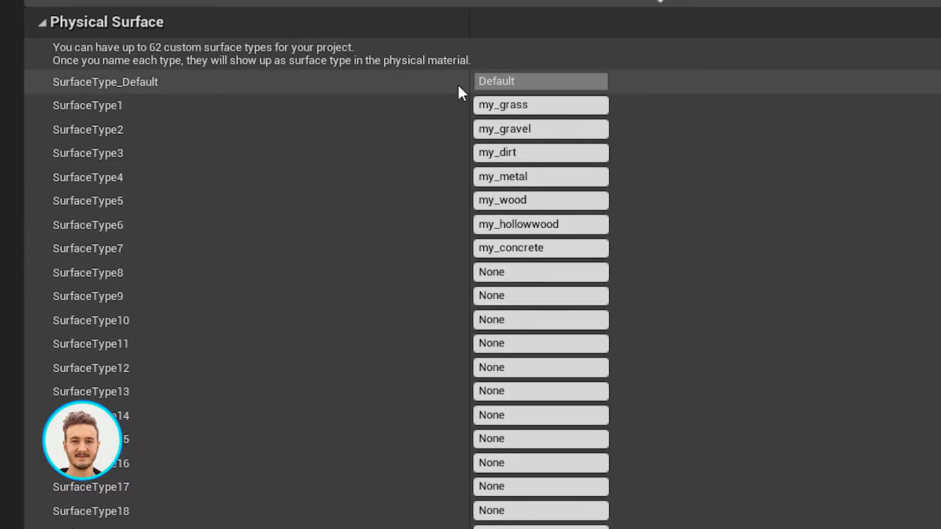
click(540, 153)
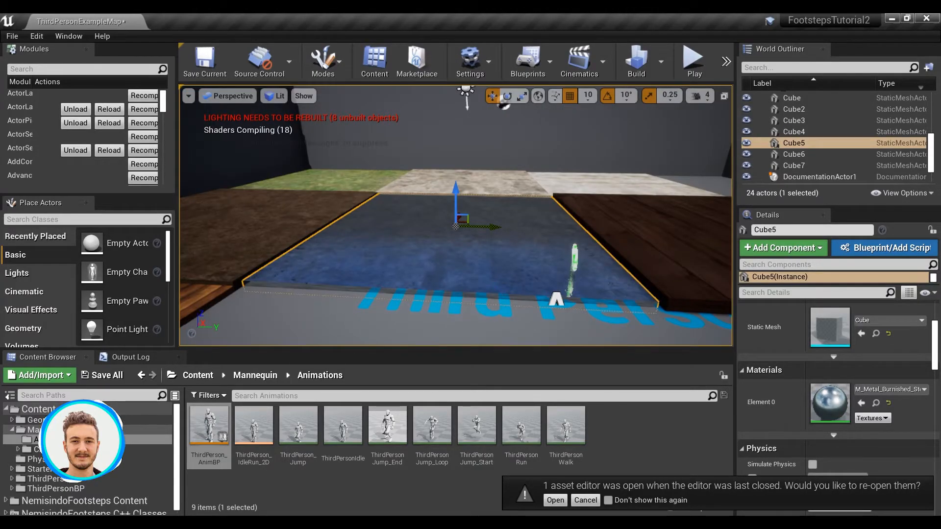
- Add a PhysicalMaterial asset via Physics > Physical Material and name it Cardboard
click(38, 375)
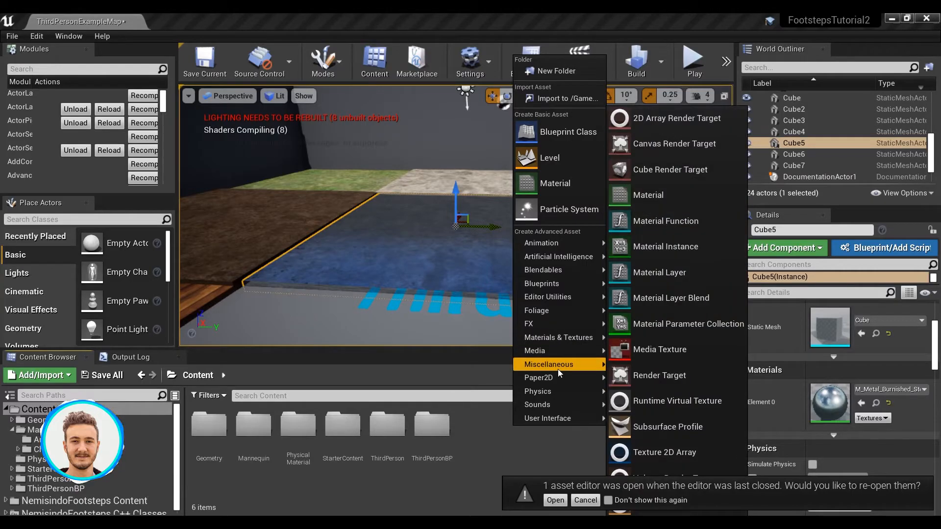
mouse_move(537, 391)
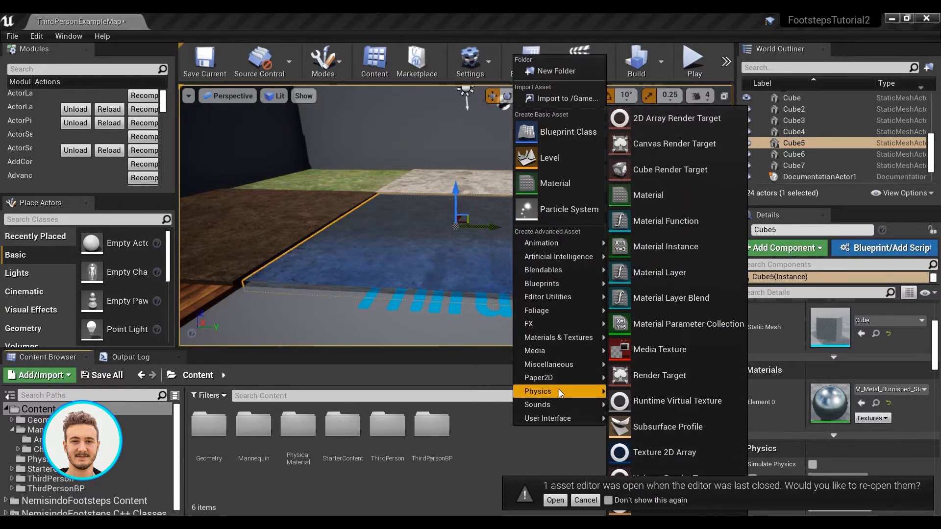
click(537, 391)
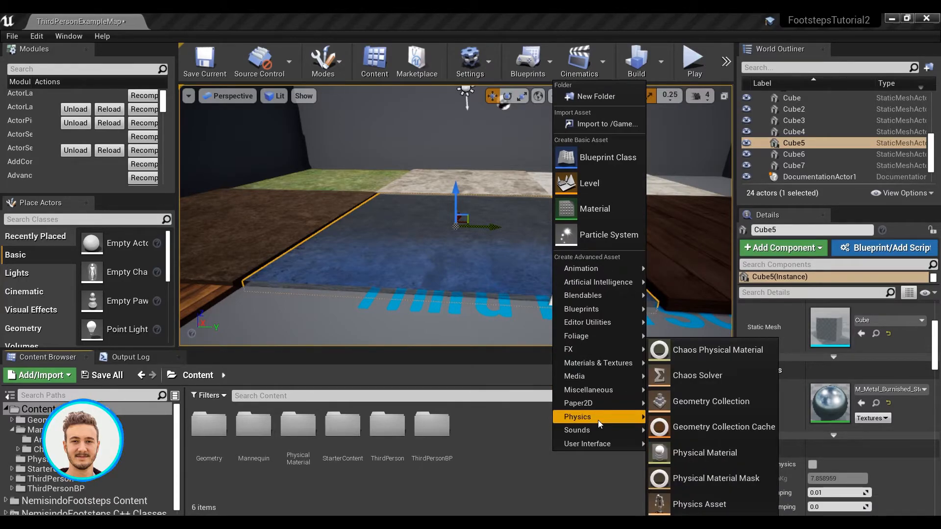
mouse_move(704, 452)
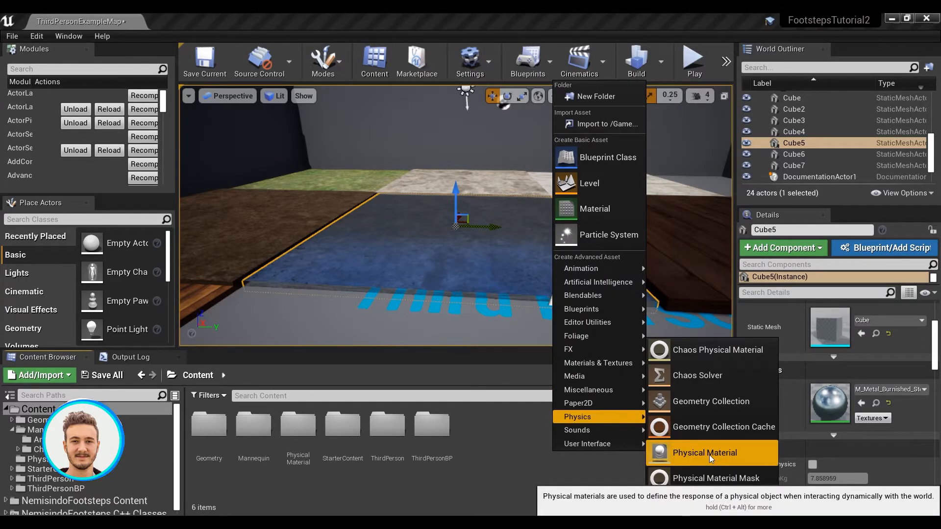
click(705, 453)
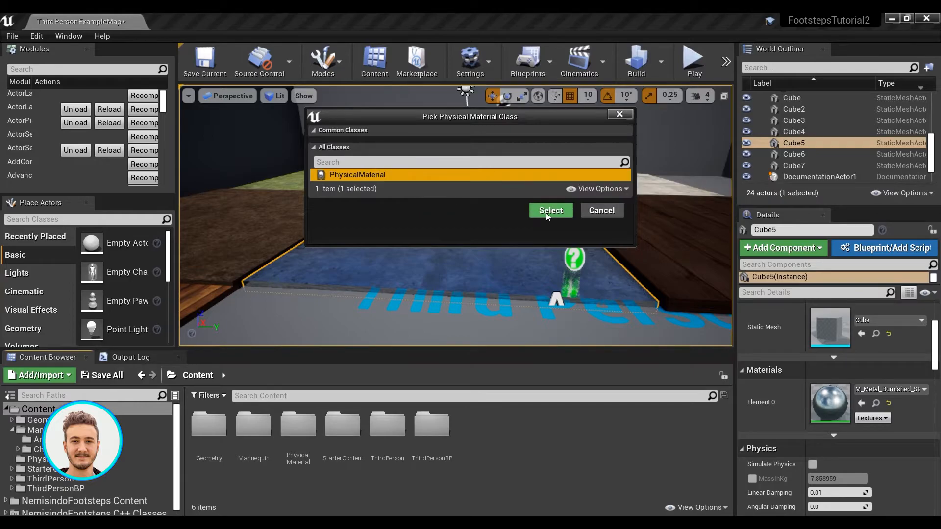
click(550, 210)
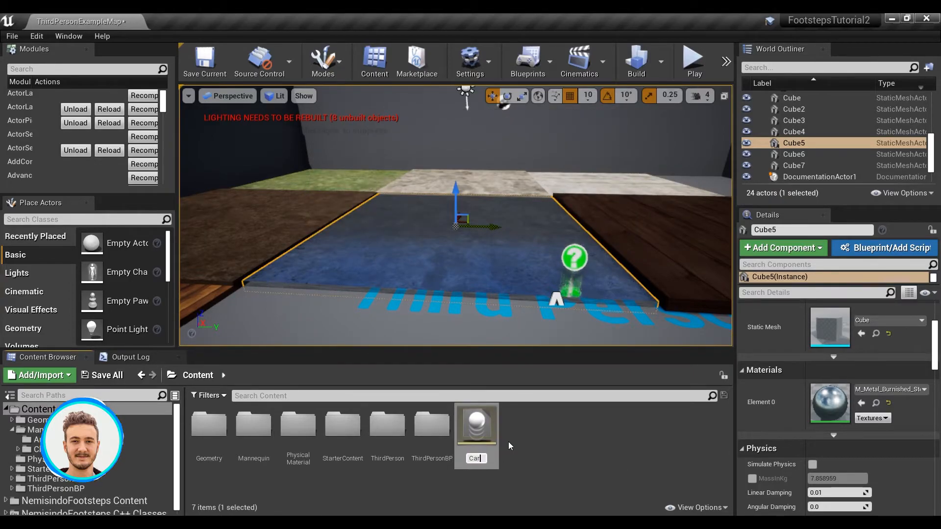
mouse_move(476, 423)
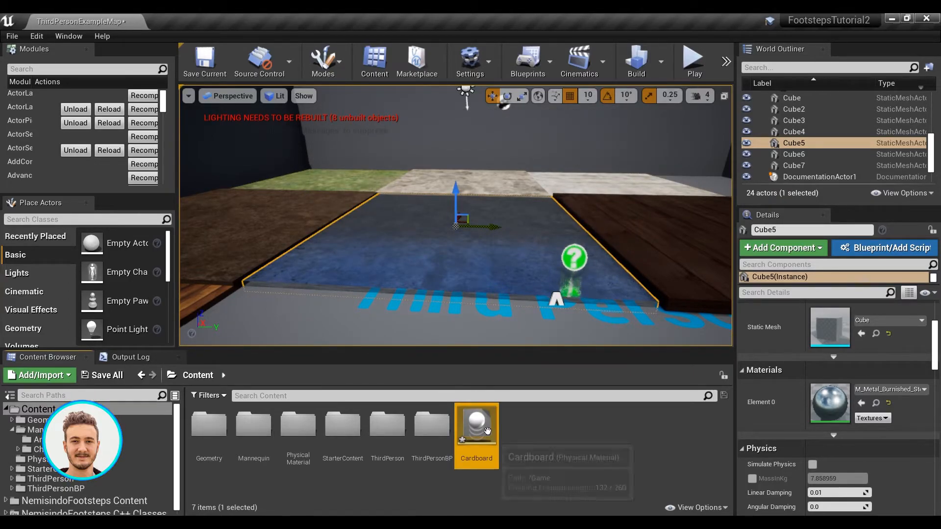
- Open the Cardboard physical material and view its custom Surface Type choices
double_click(476, 423)
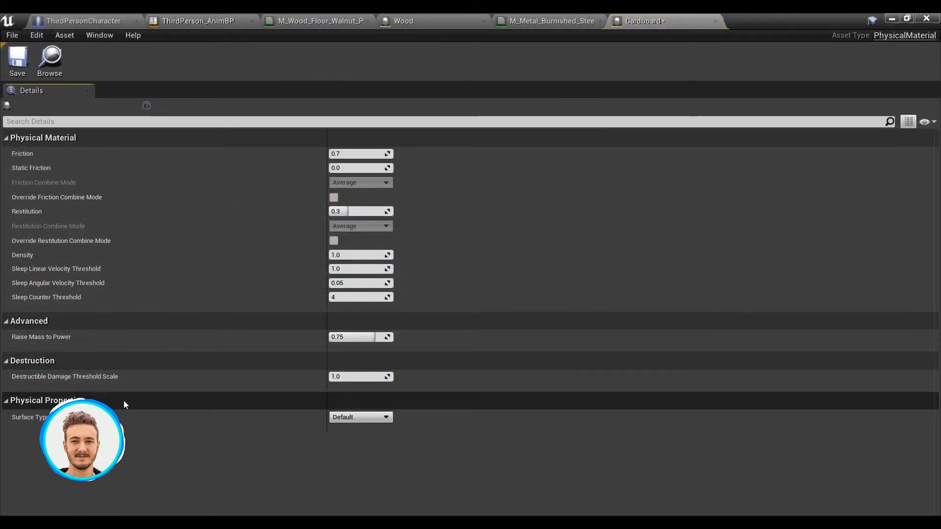
mouse_move(161, 425)
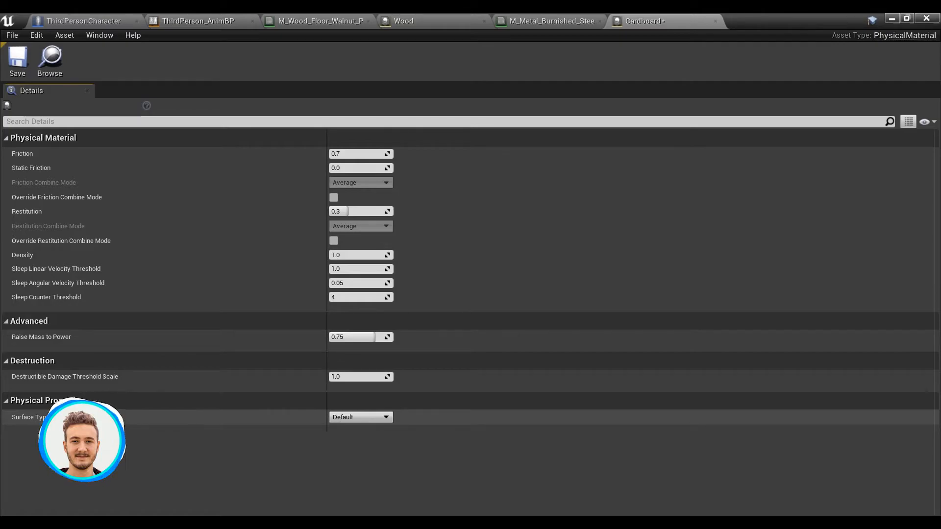
click(360, 417)
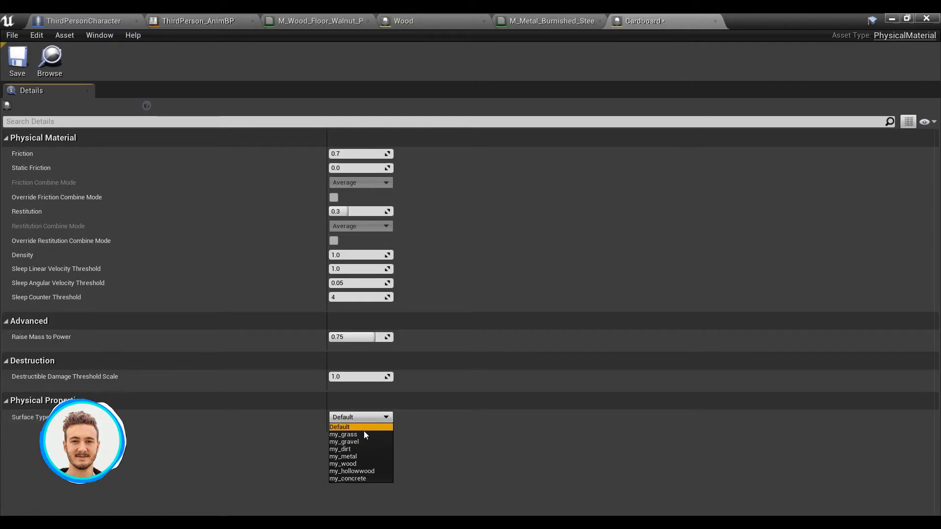
mouse_move(357, 463)
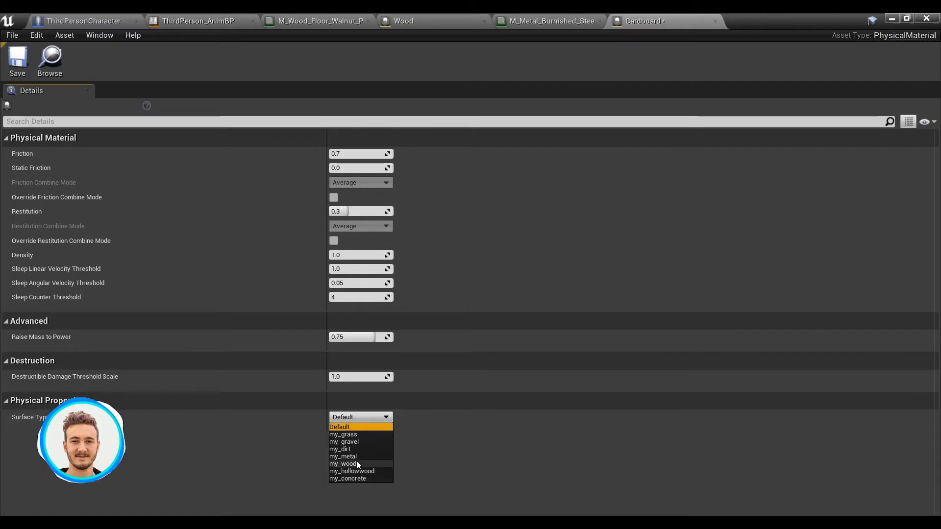
mouse_move(369, 462)
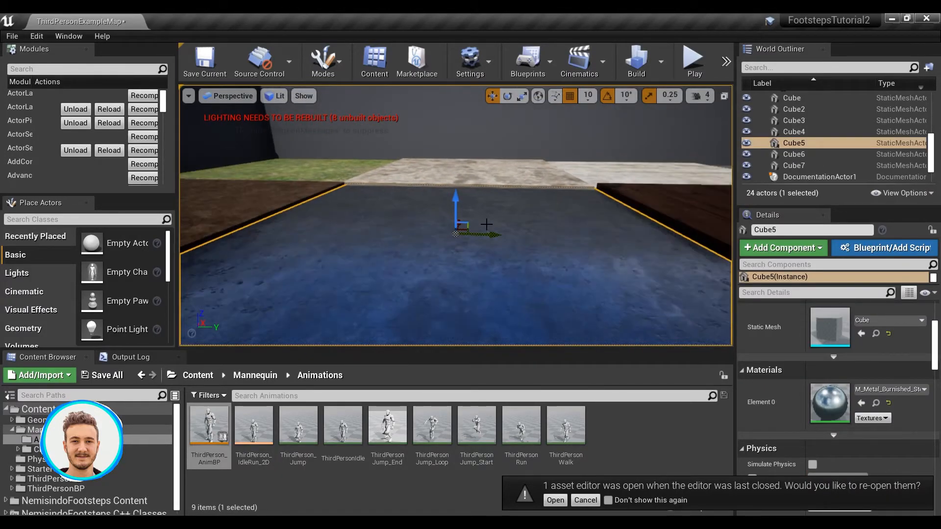
- Dismiss the reopen prompt, open the Metal physical material, and set Surface Type to my_metal
click(553, 499)
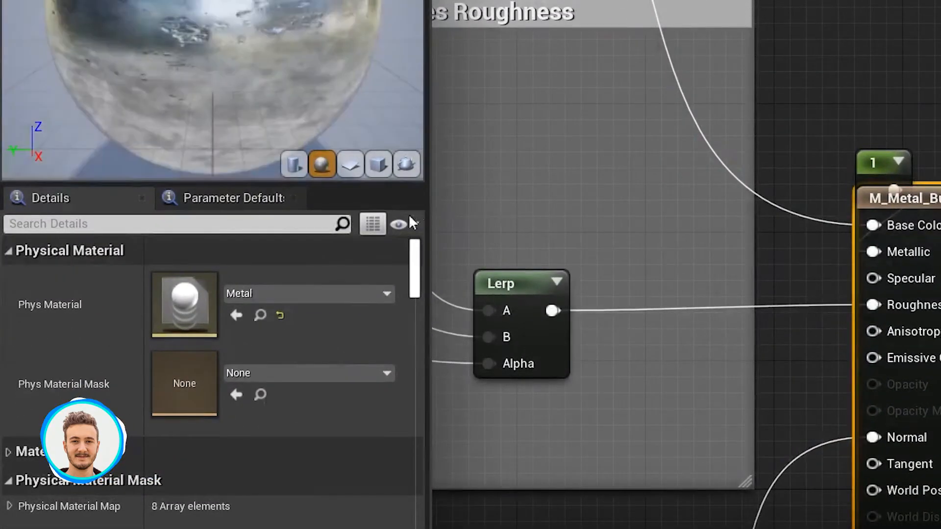
mouse_move(193, 303)
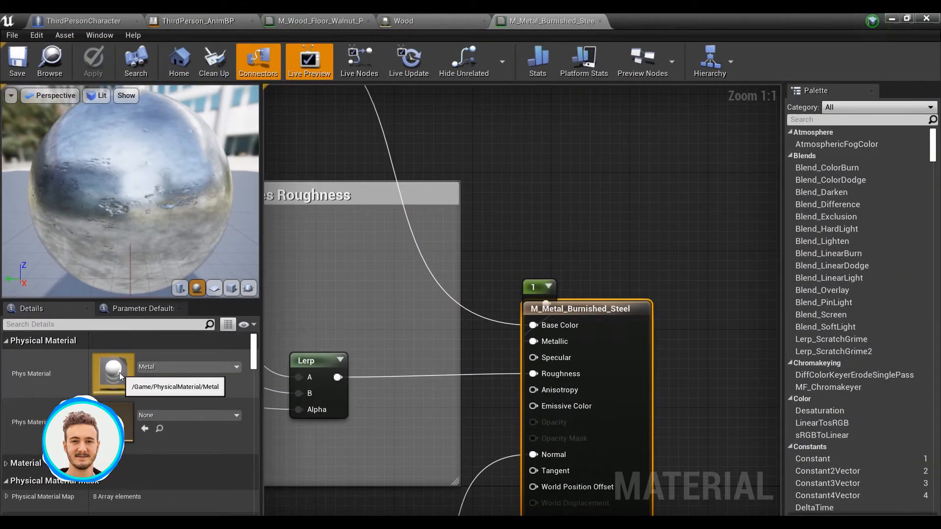
double_click(113, 373)
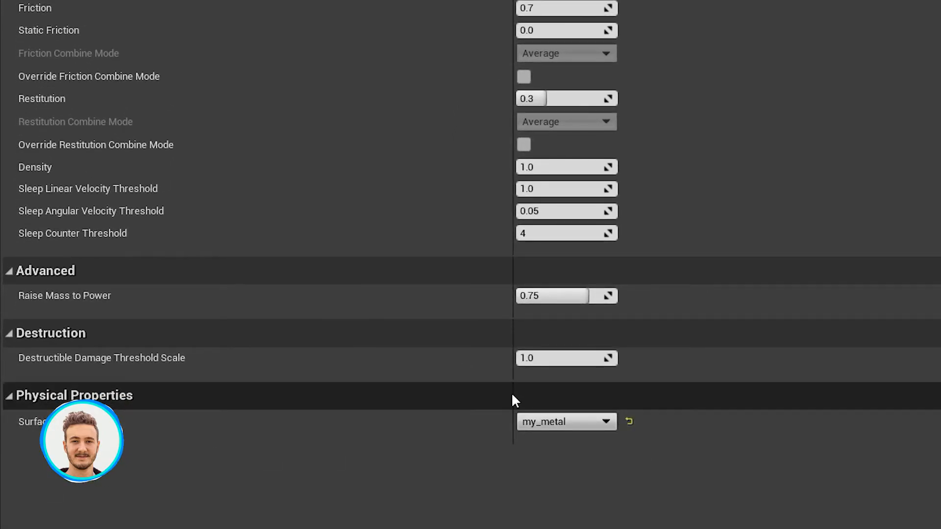
click(564, 422)
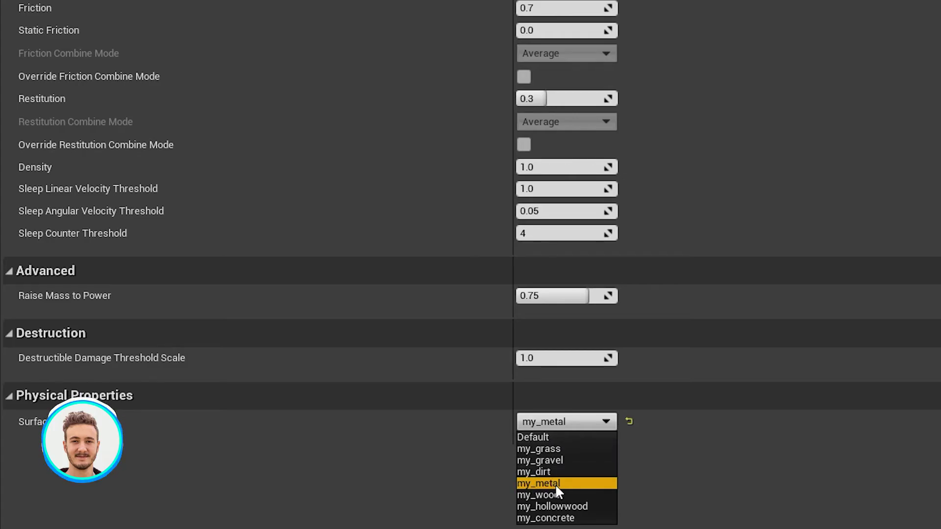
click(537, 483)
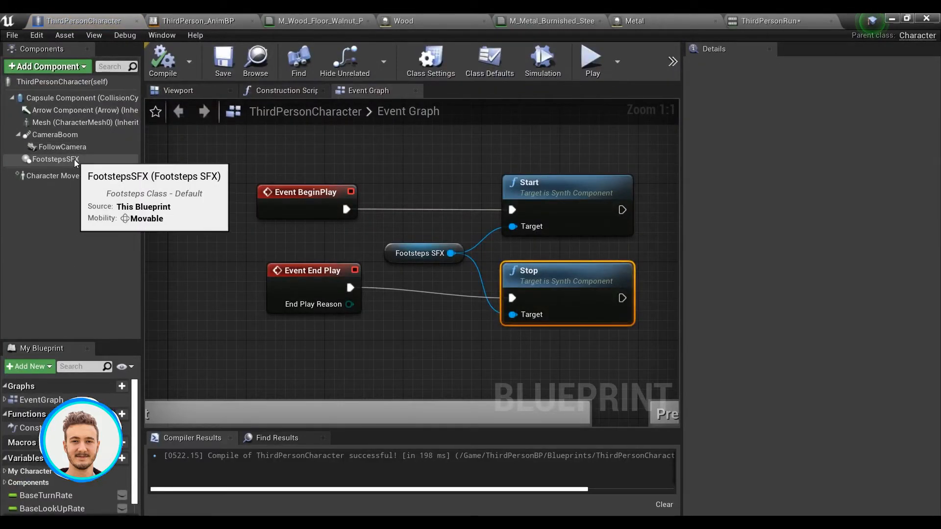
- On FootstepsSFX, tick Auto Detect Surface and add eight Surfaces to Detect entries
click(56, 158)
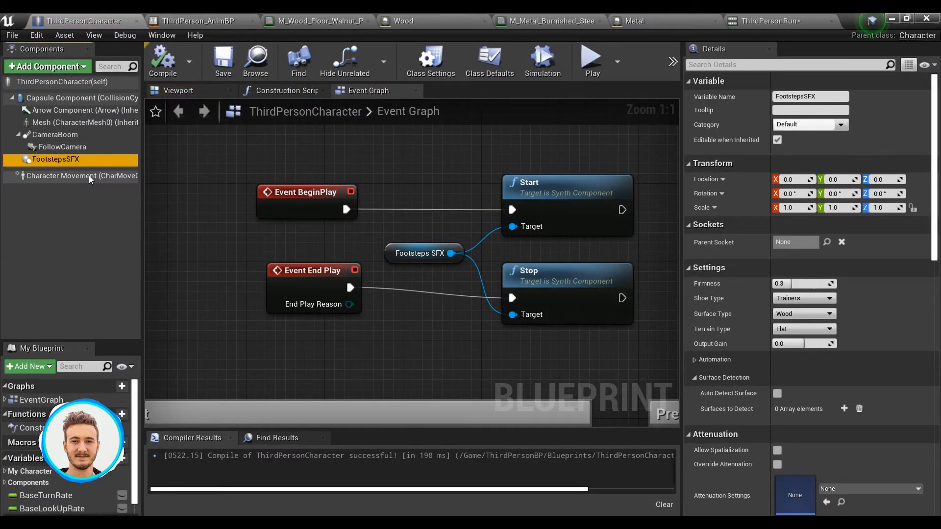
scroll(down, 3)
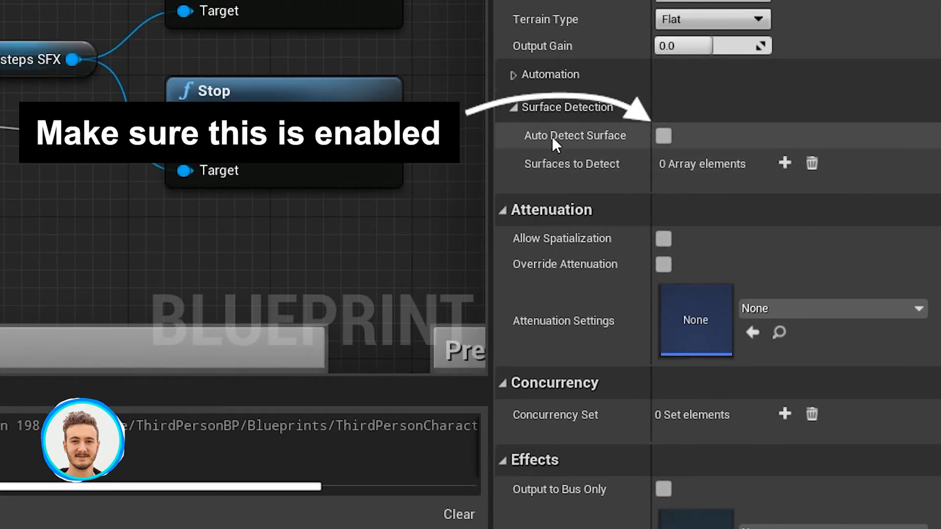
click(663, 135)
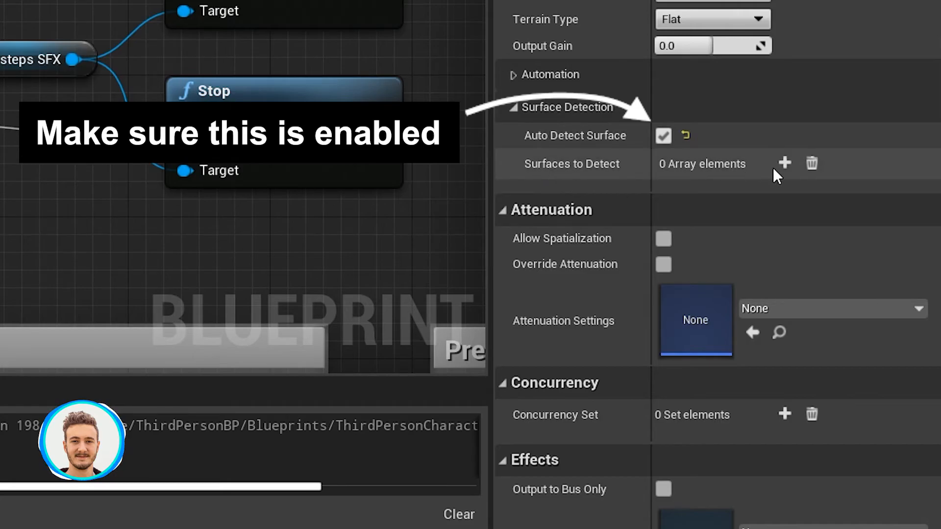
click(784, 163)
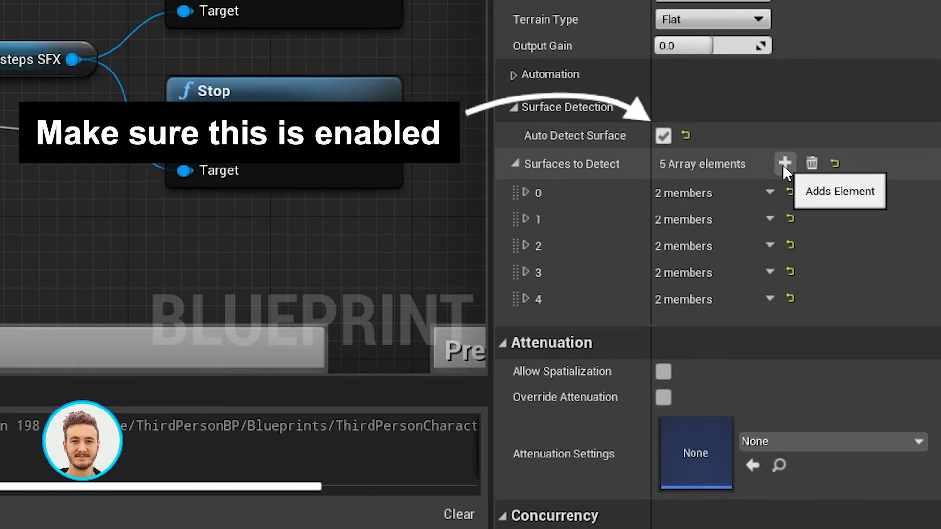
click(785, 162)
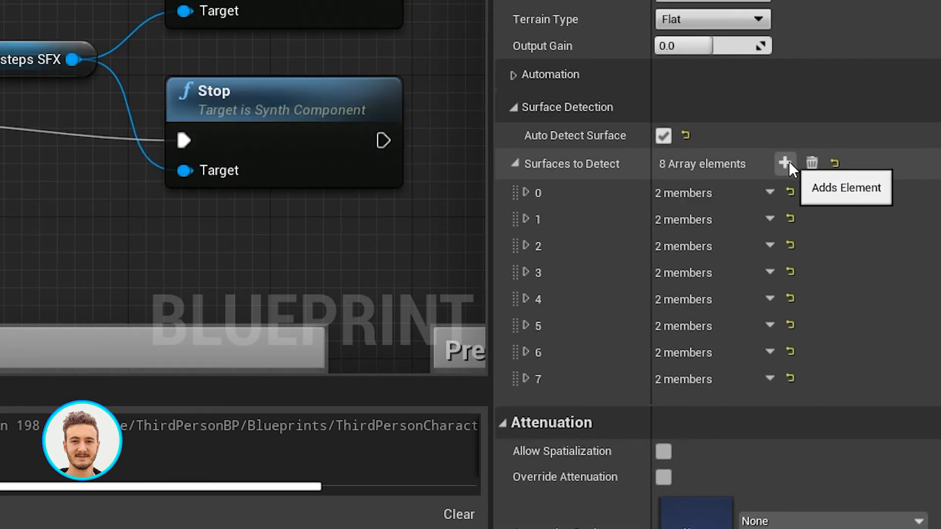
click(525, 192)
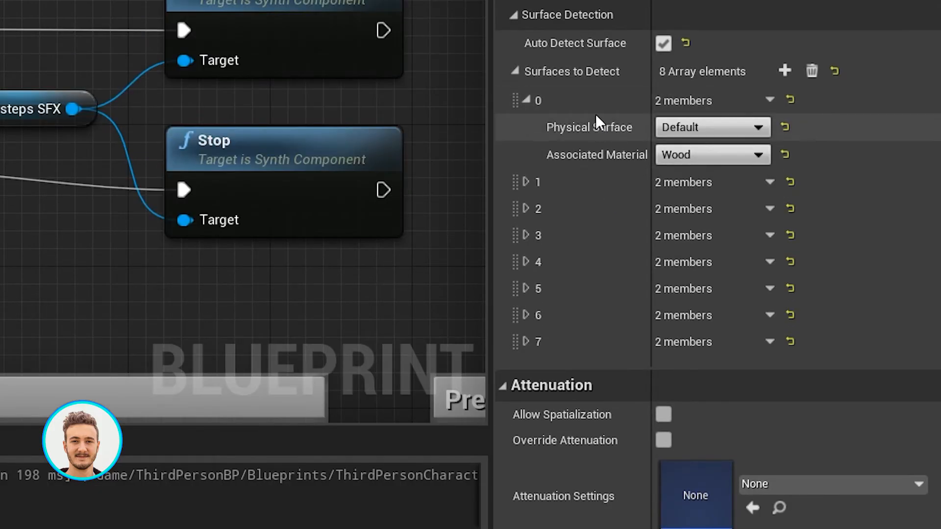
mouse_move(593, 141)
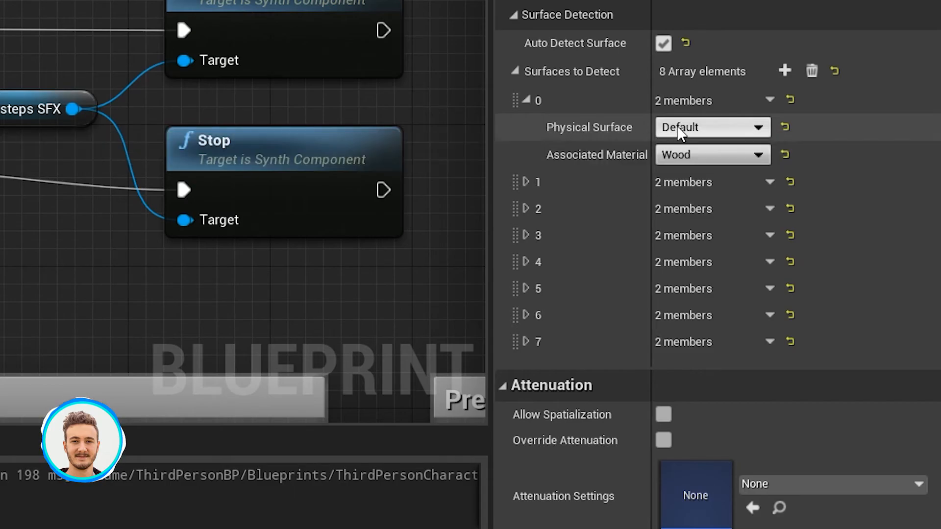
- Set the first Surfaces to Detect entry to use the Wood sound
click(711, 127)
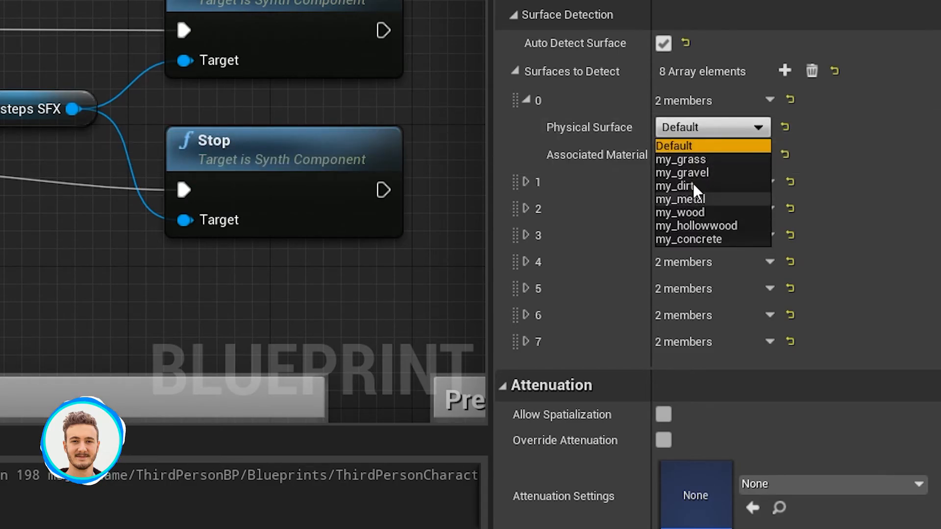
mouse_move(708, 225)
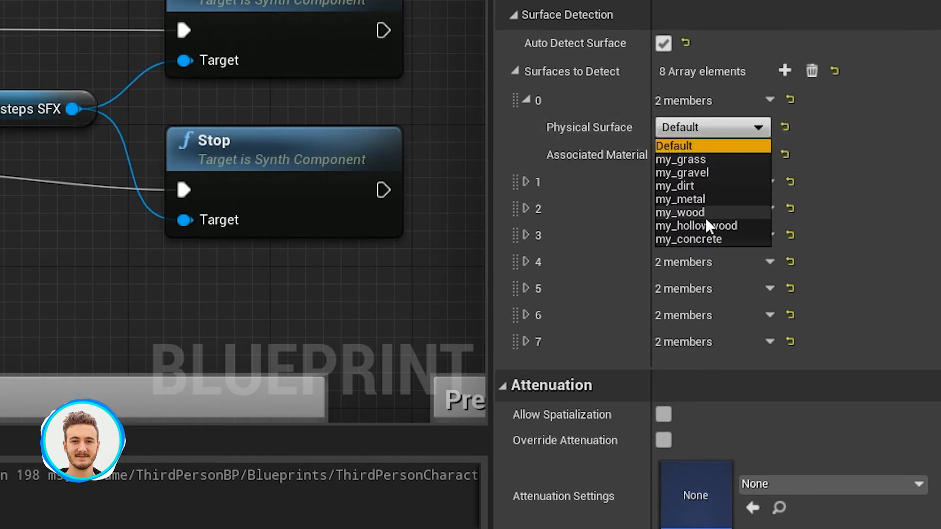
click(679, 212)
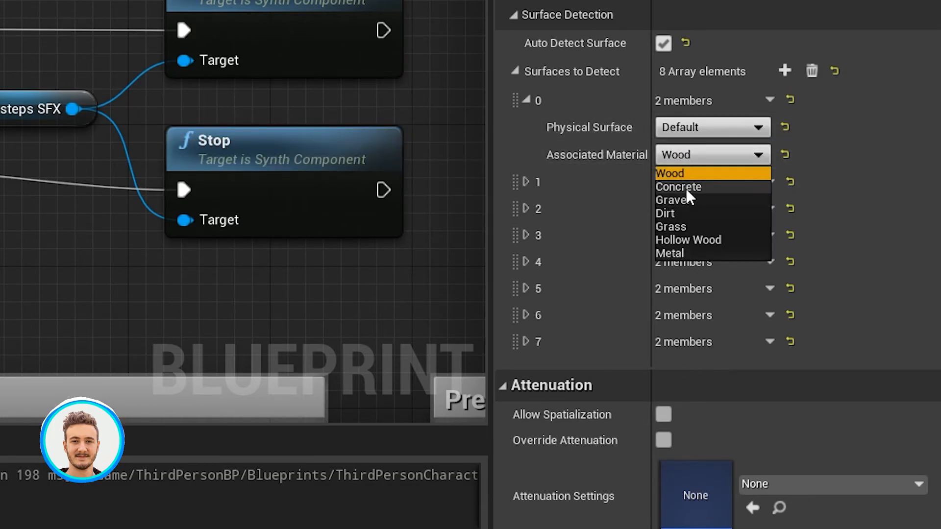
click(665, 172)
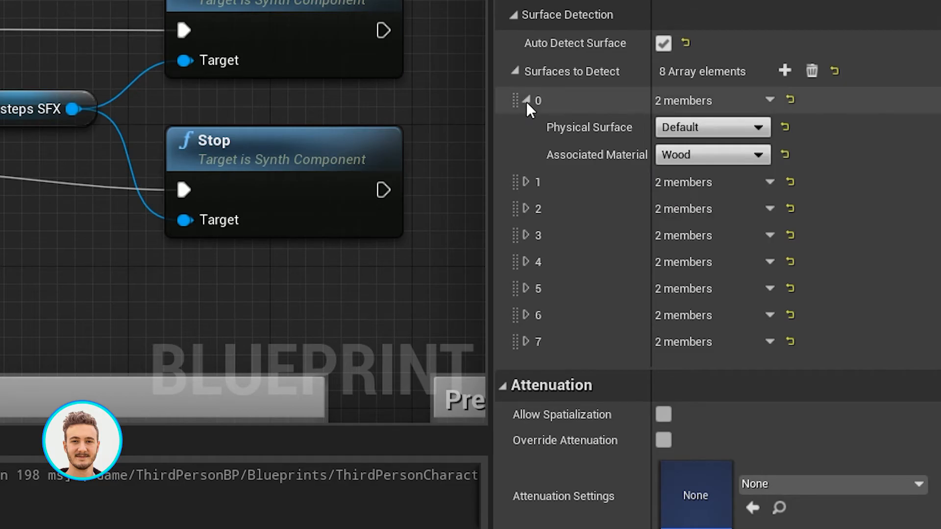
click(524, 100)
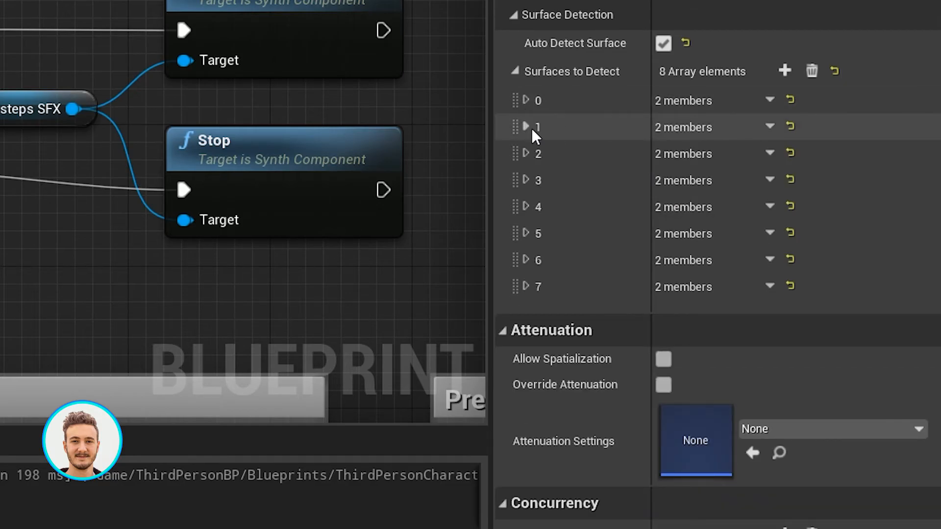
- Assign the Grass sound to my_grass and Hollow Wood to my_hollowwood
click(526, 126)
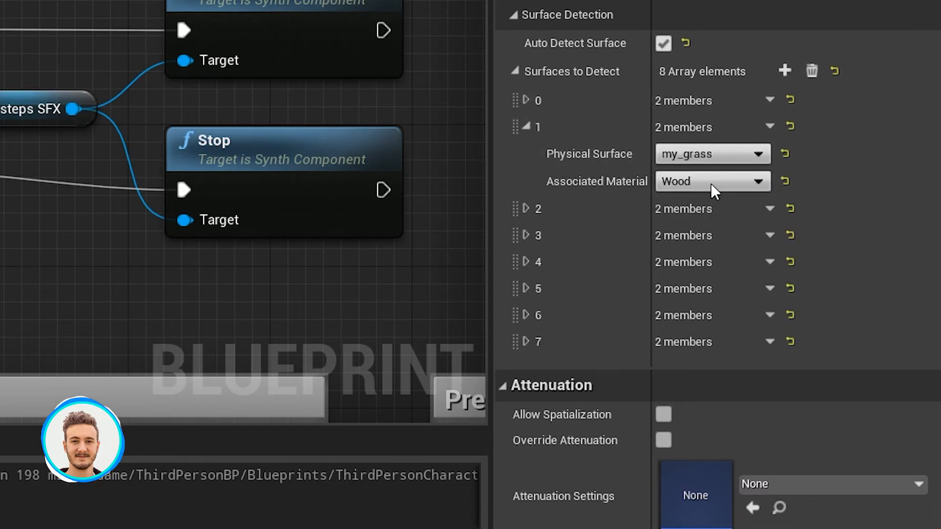
click(712, 182)
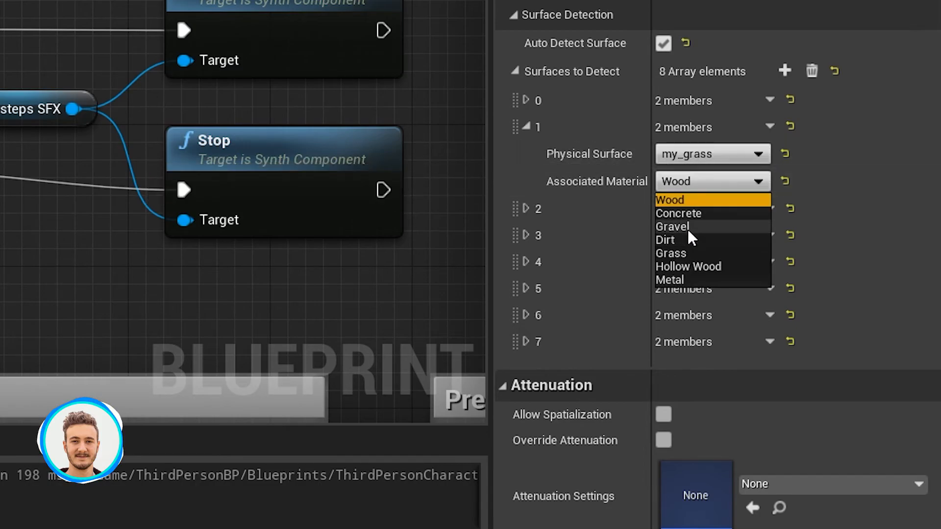
click(670, 252)
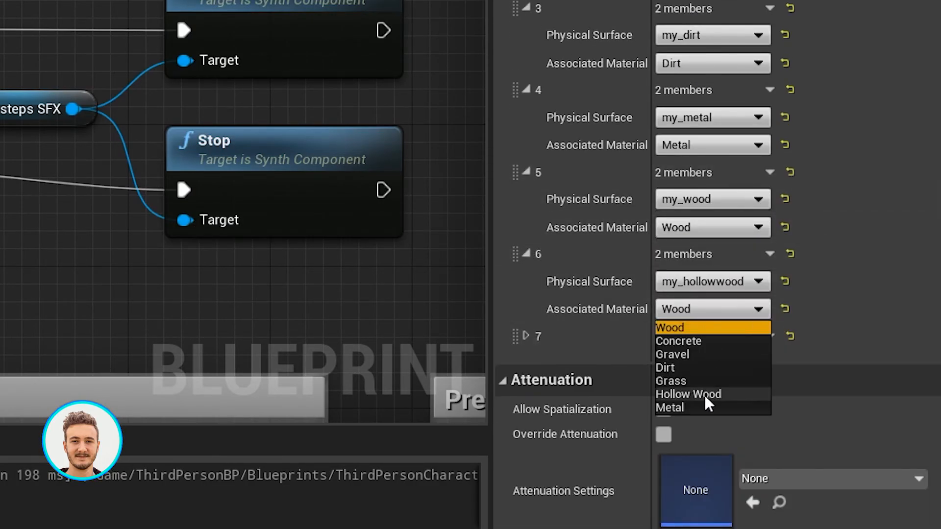
click(687, 394)
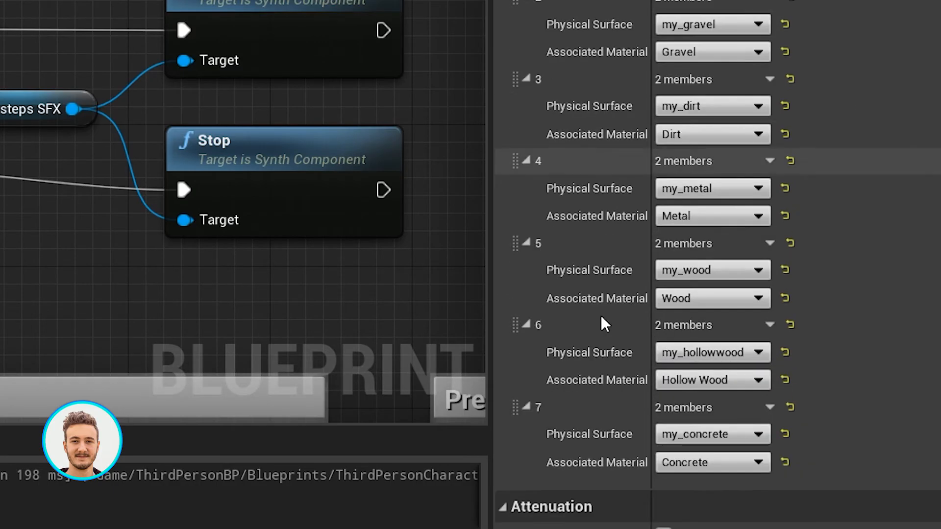
mouse_move(605, 69)
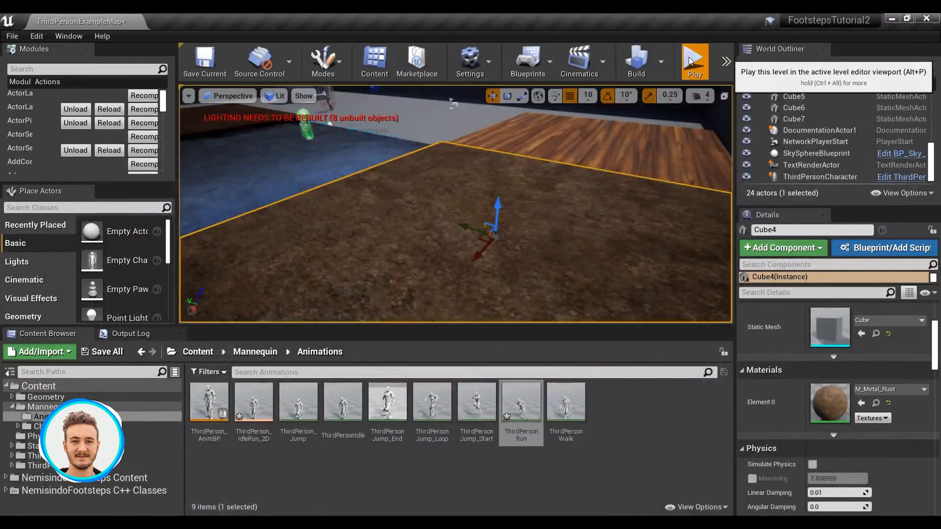
- Start a Play session of the level to test footsteps on the floors
click(694, 62)
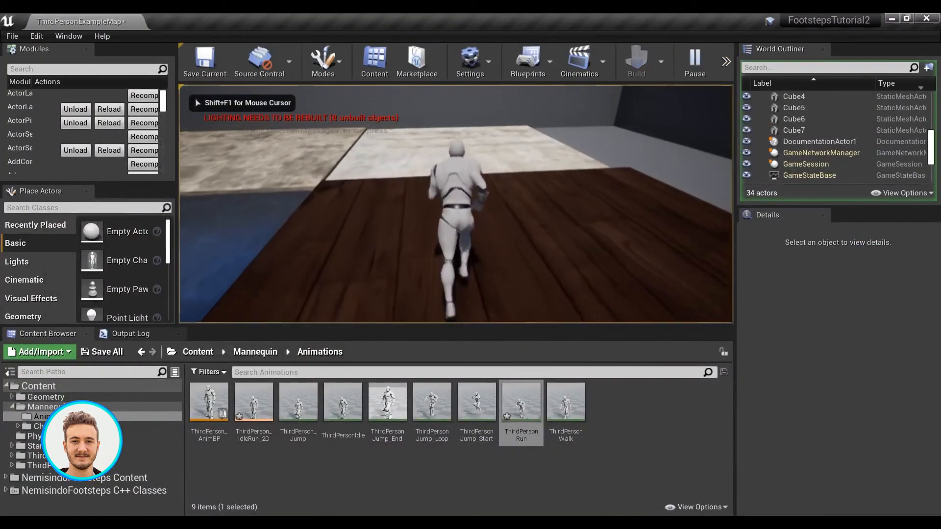